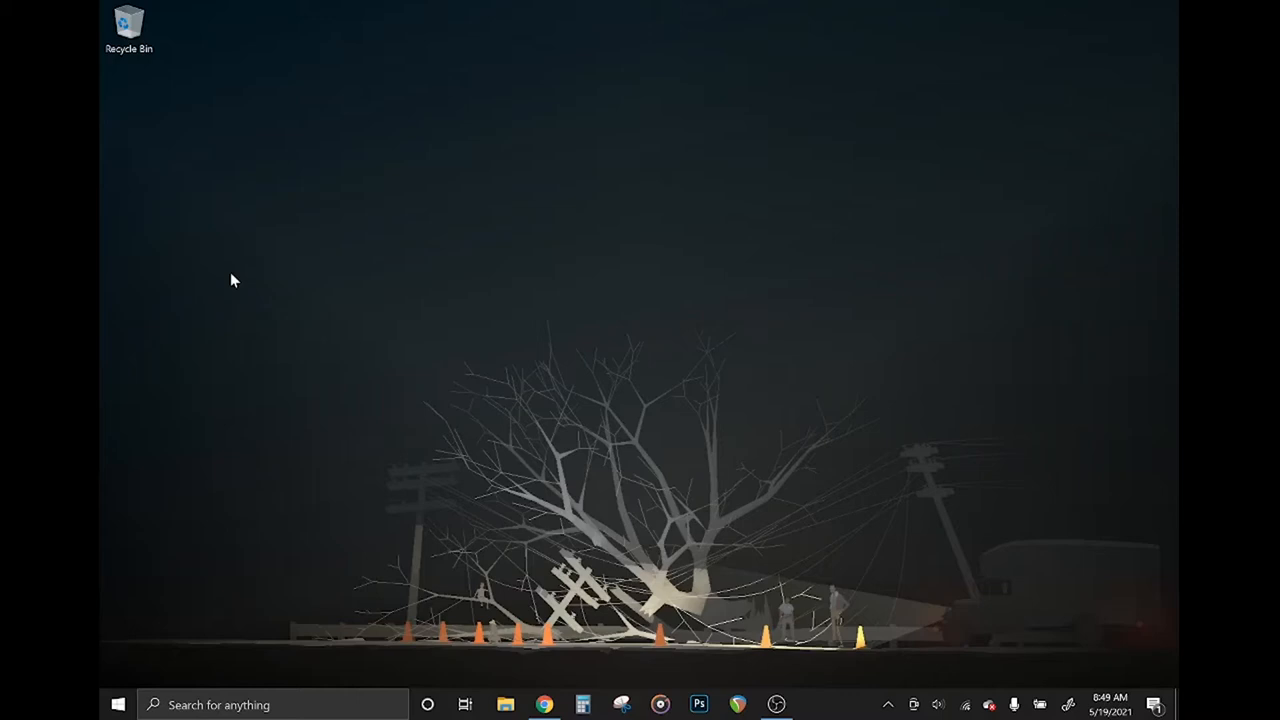
Launch Windows Fax and Scan from the taskbar to show the earlier scans
click(815, 704)
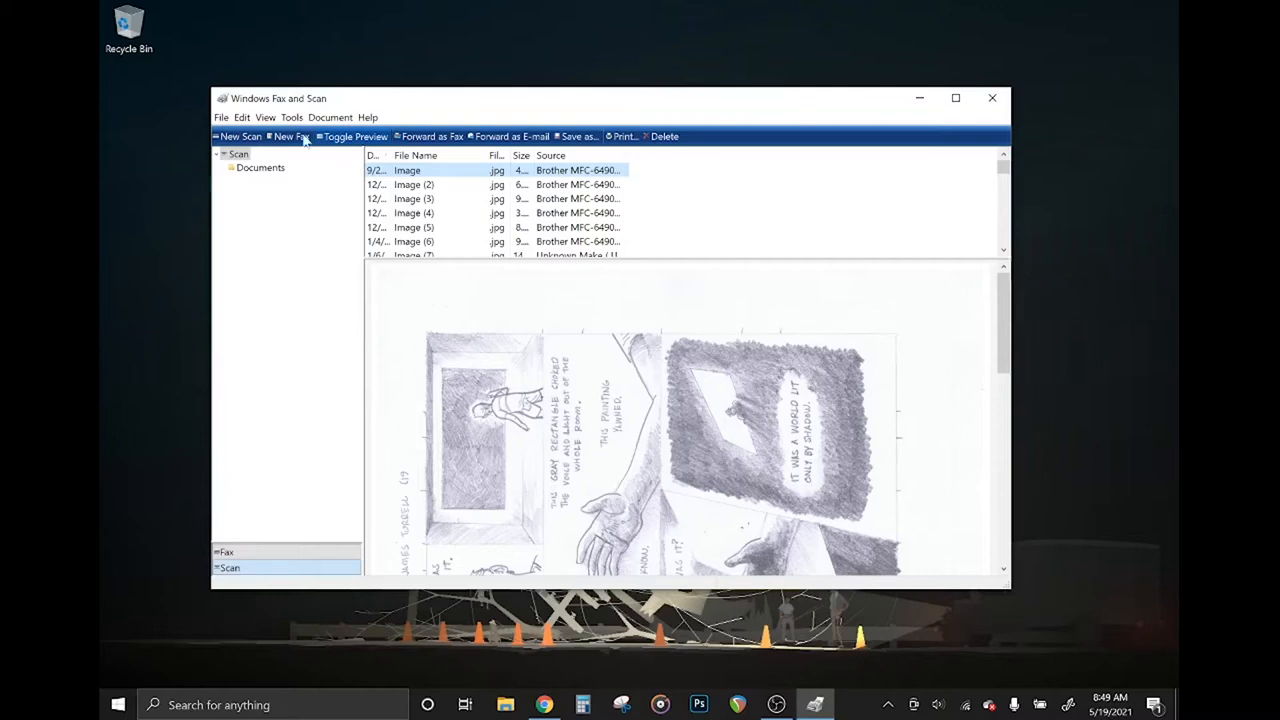
Start a new scan set to PNG at 600 DPI and preview the drawing
click(238, 136)
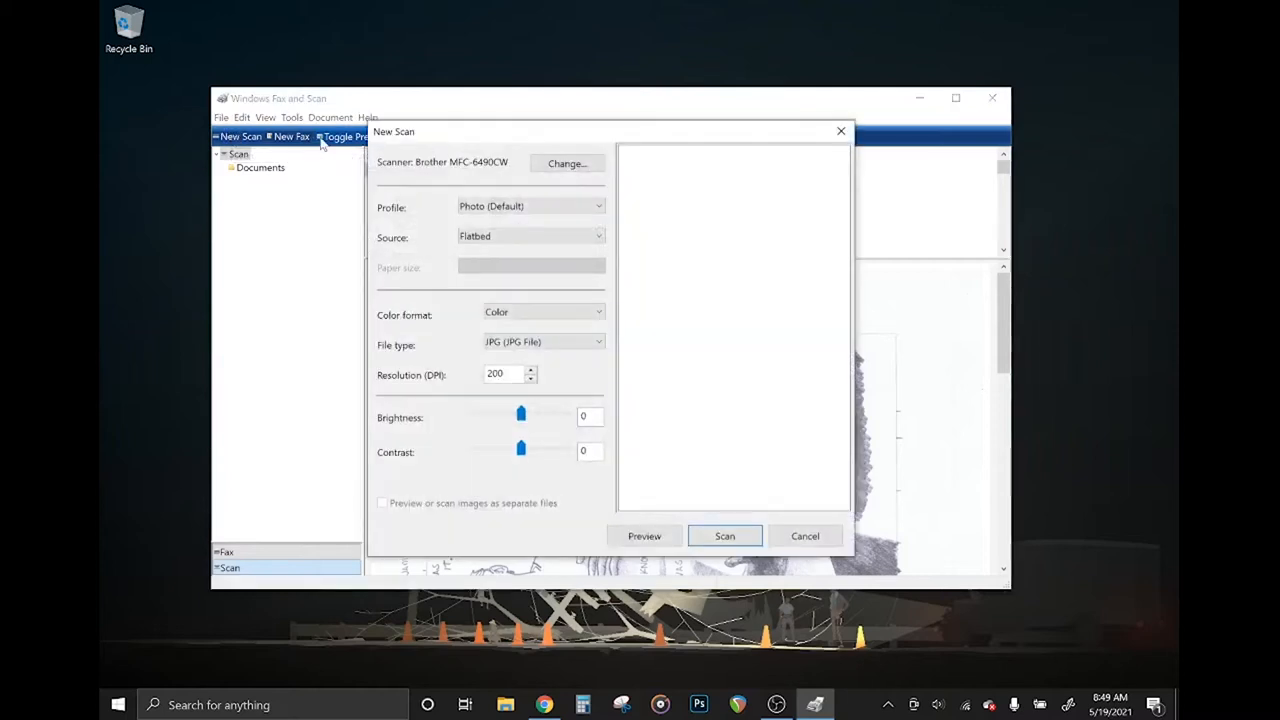
mouse_move(460, 220)
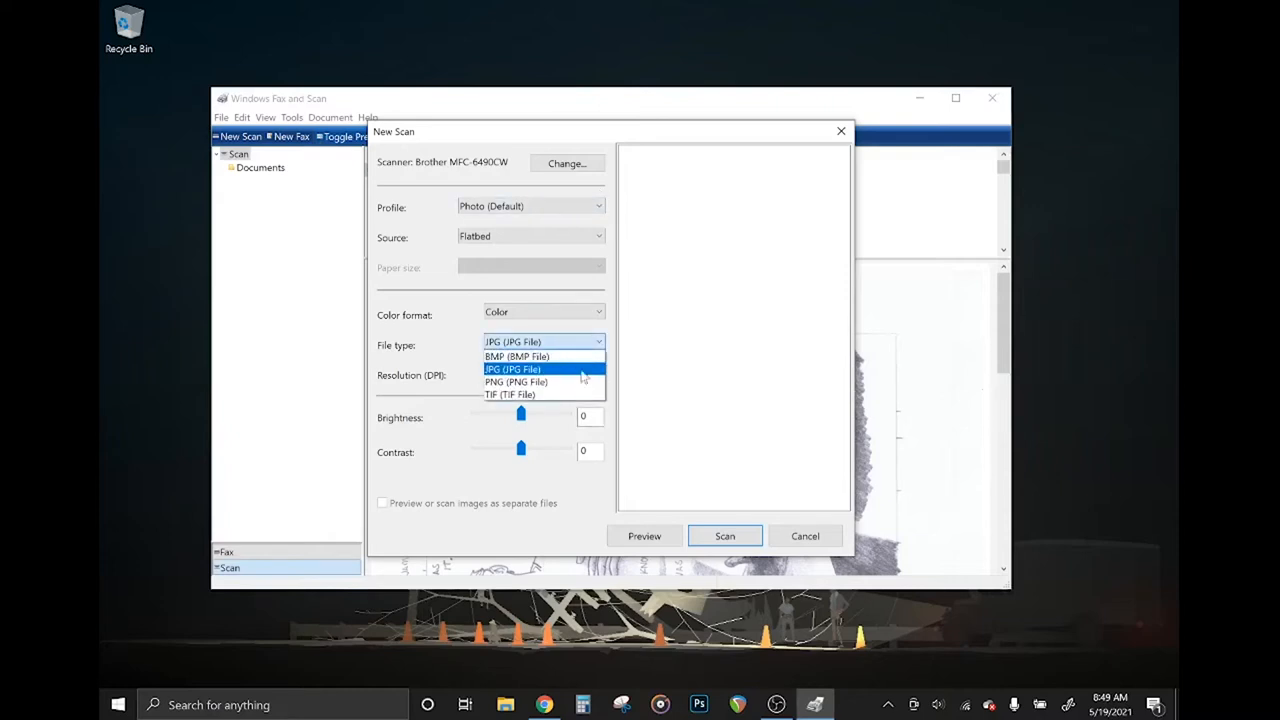
click(516, 382)
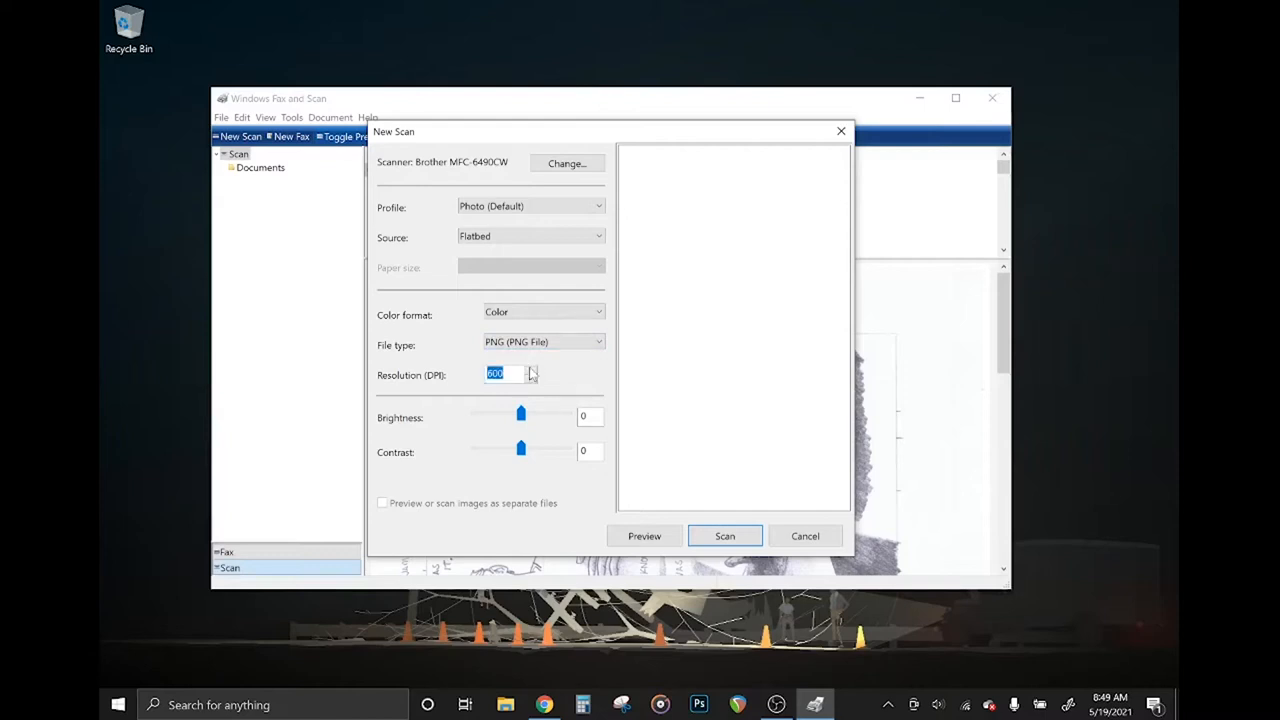
mouse_move(680, 531)
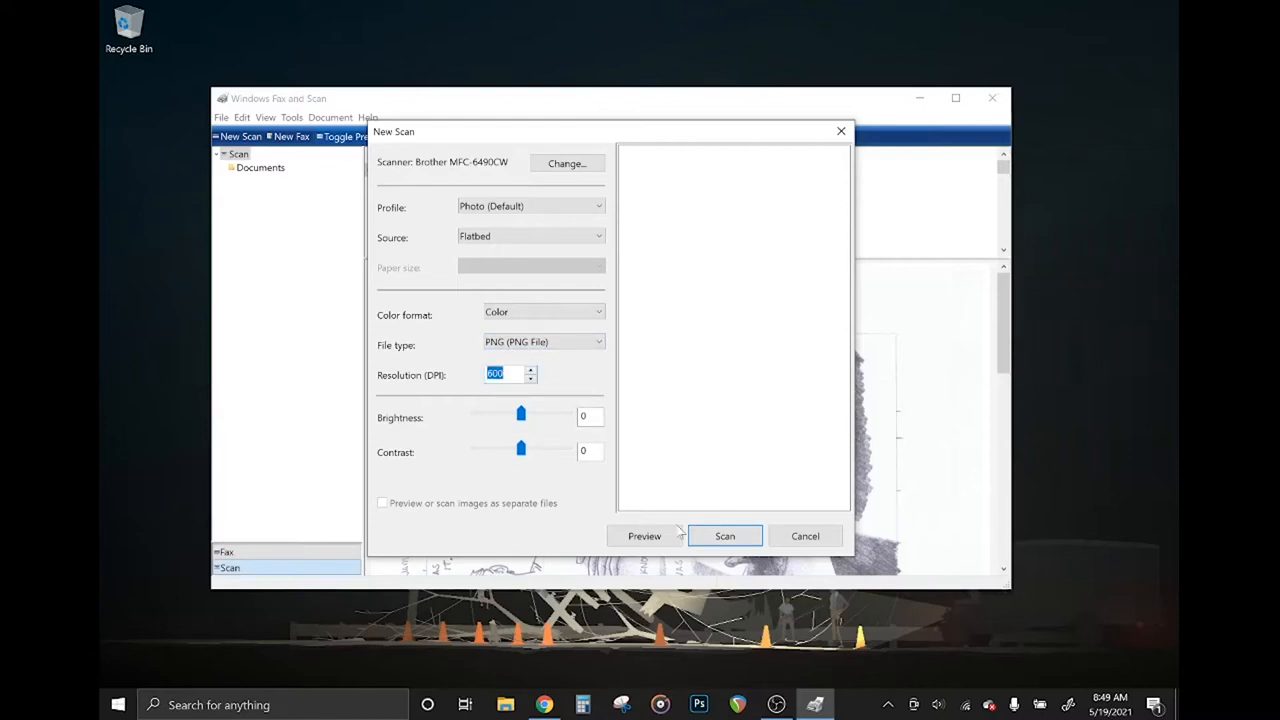
click(725, 536)
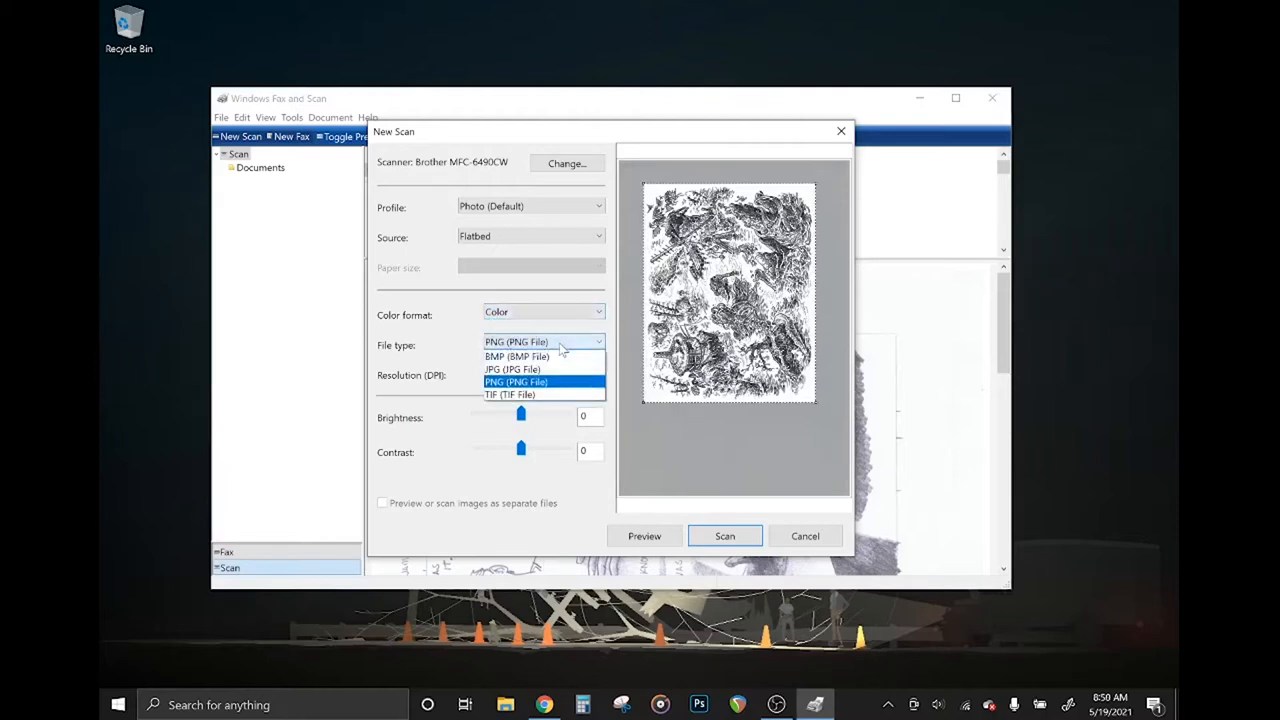
click(516, 381)
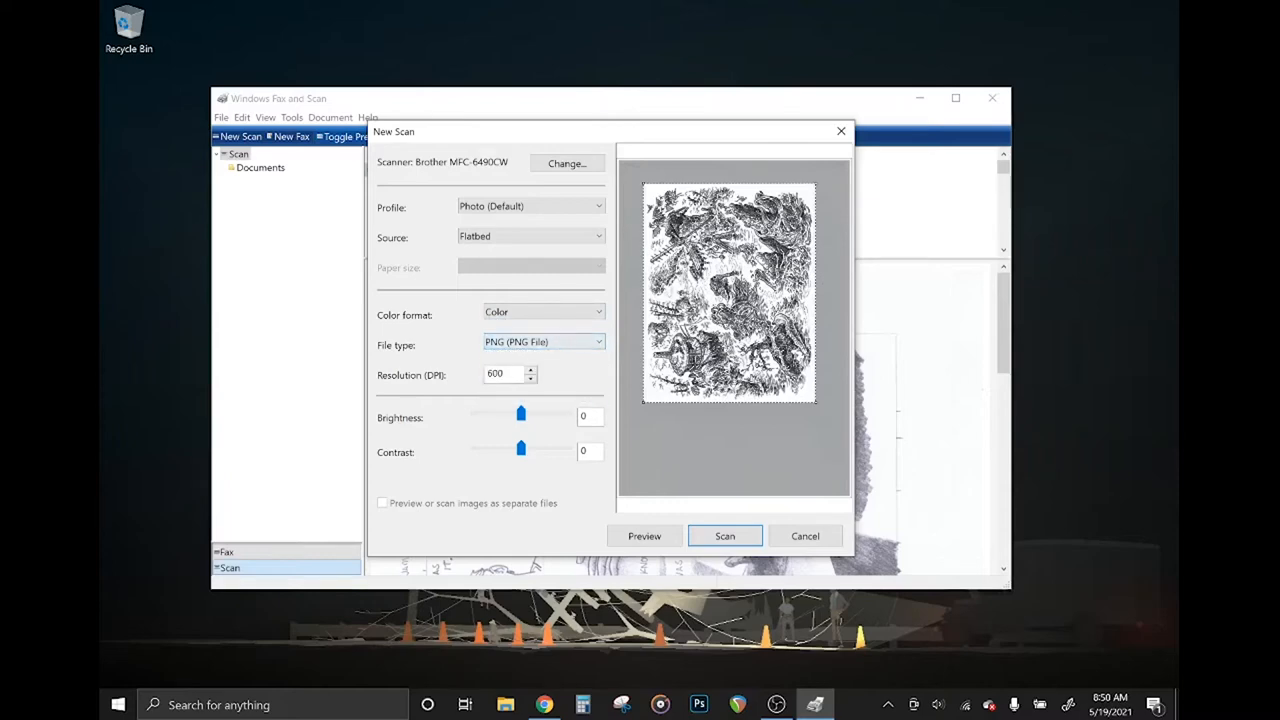
Scan the swamp drawing using the PNG, 600 DPI settings
click(724, 536)
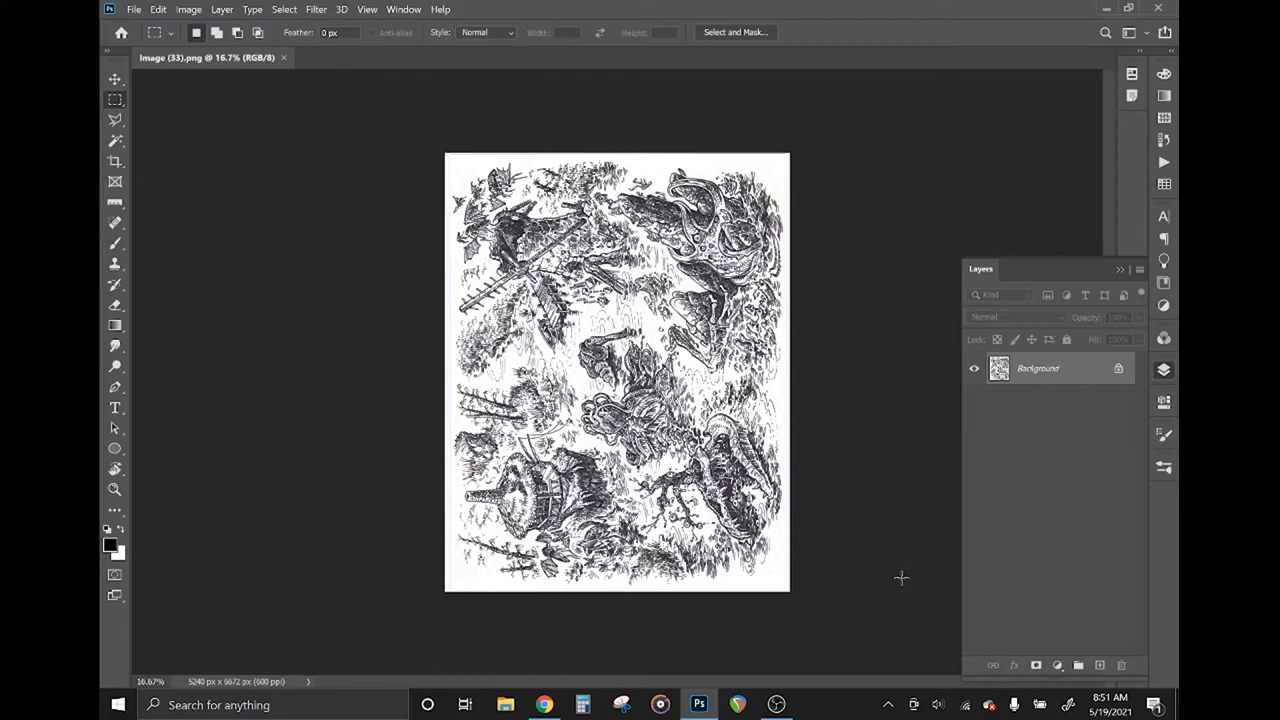
Set Canvas Size in inches to Width 8.5 and Height 11
click(189, 9)
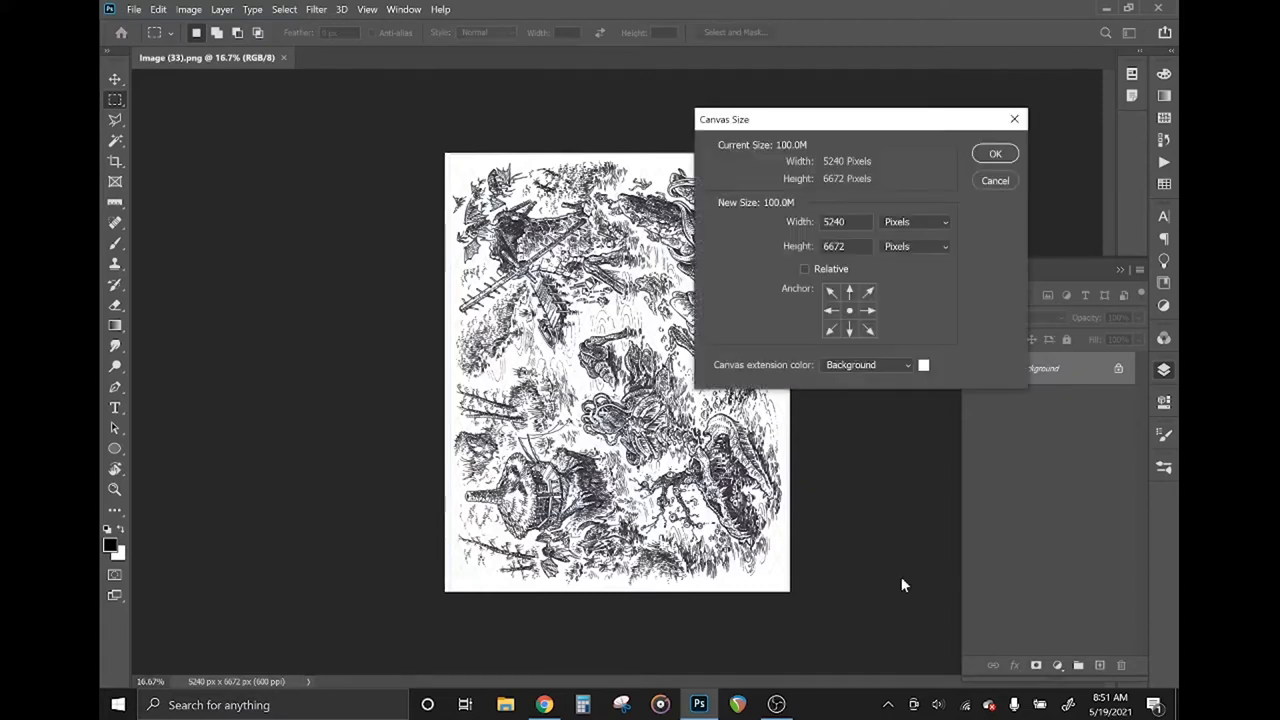
click(913, 221)
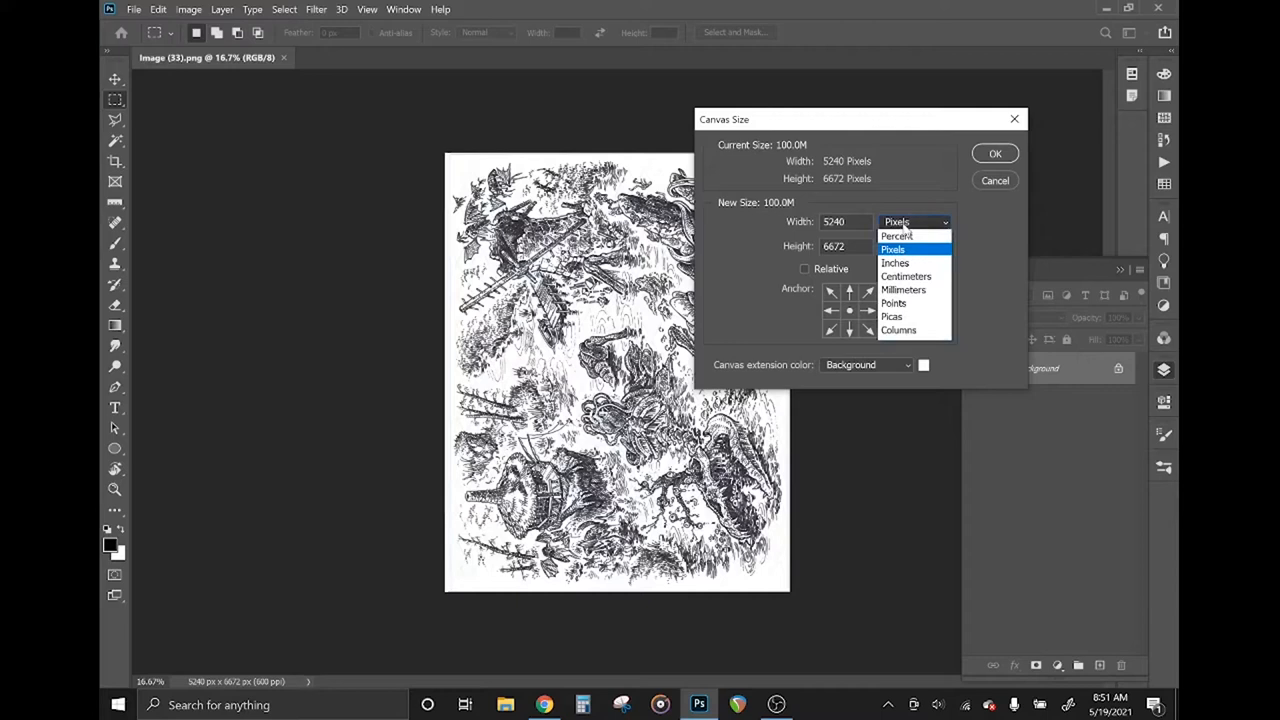
click(895, 262)
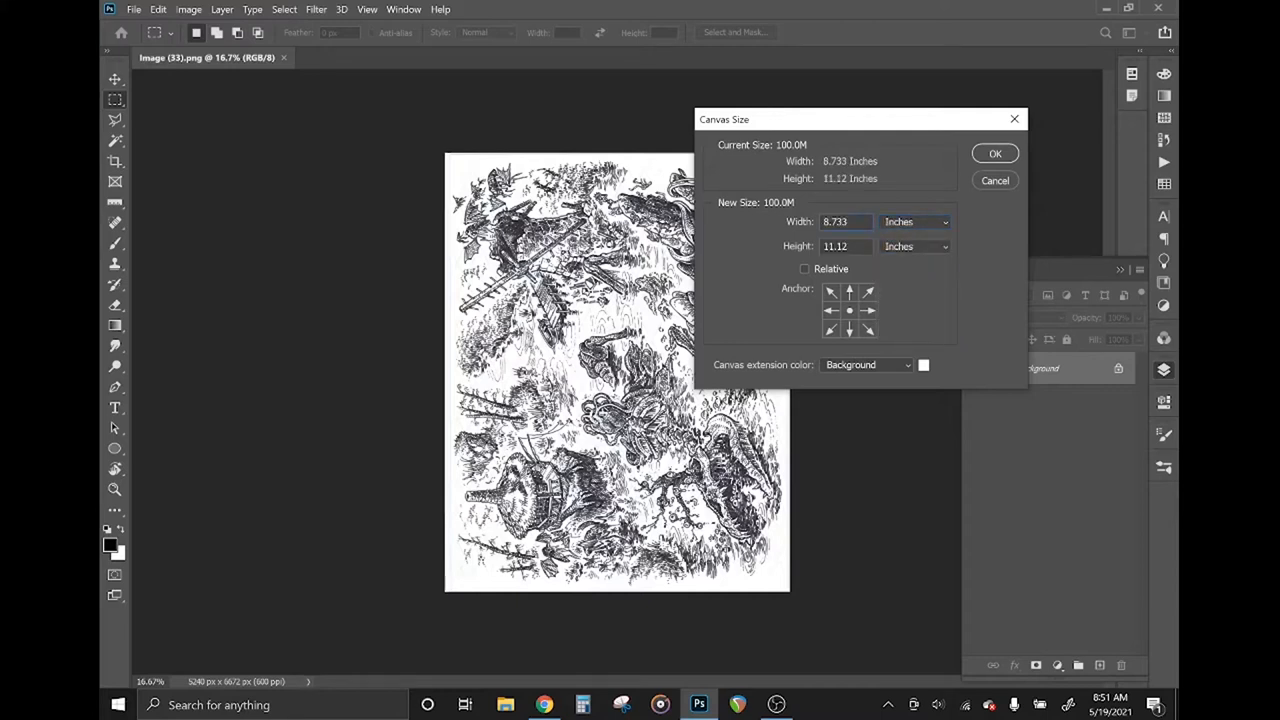
triple_click(845, 221)
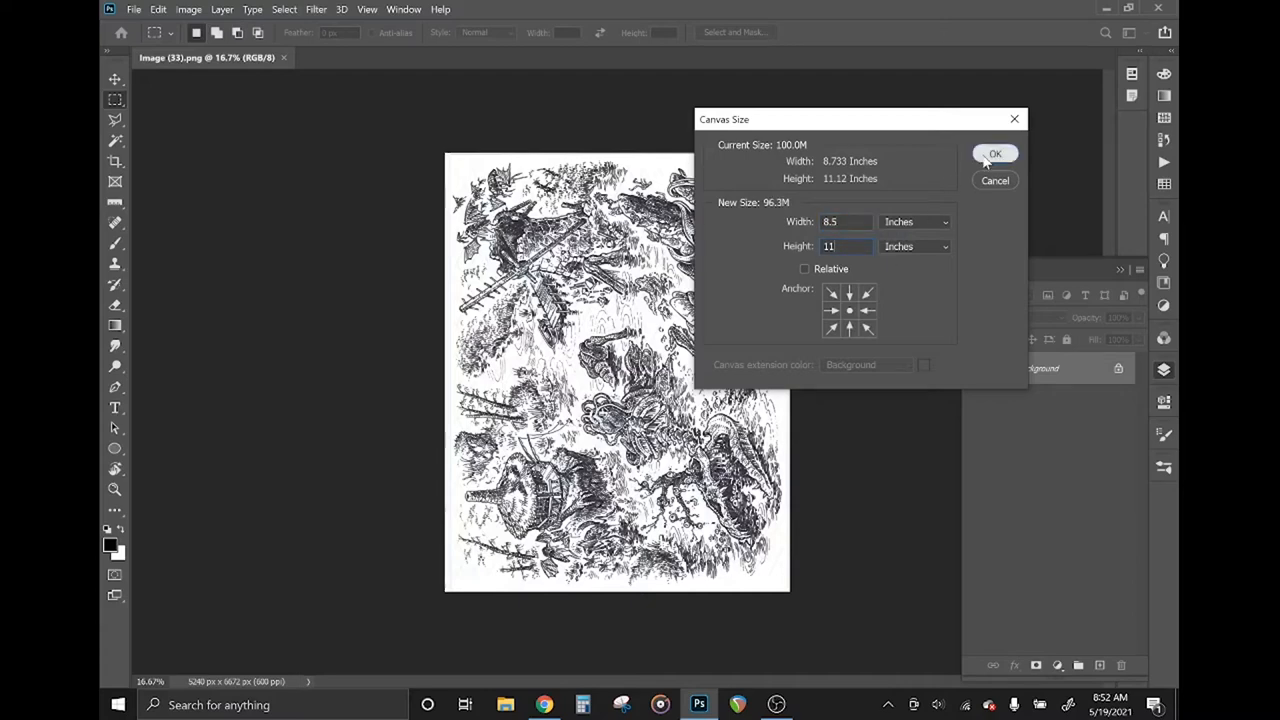
click(995, 154)
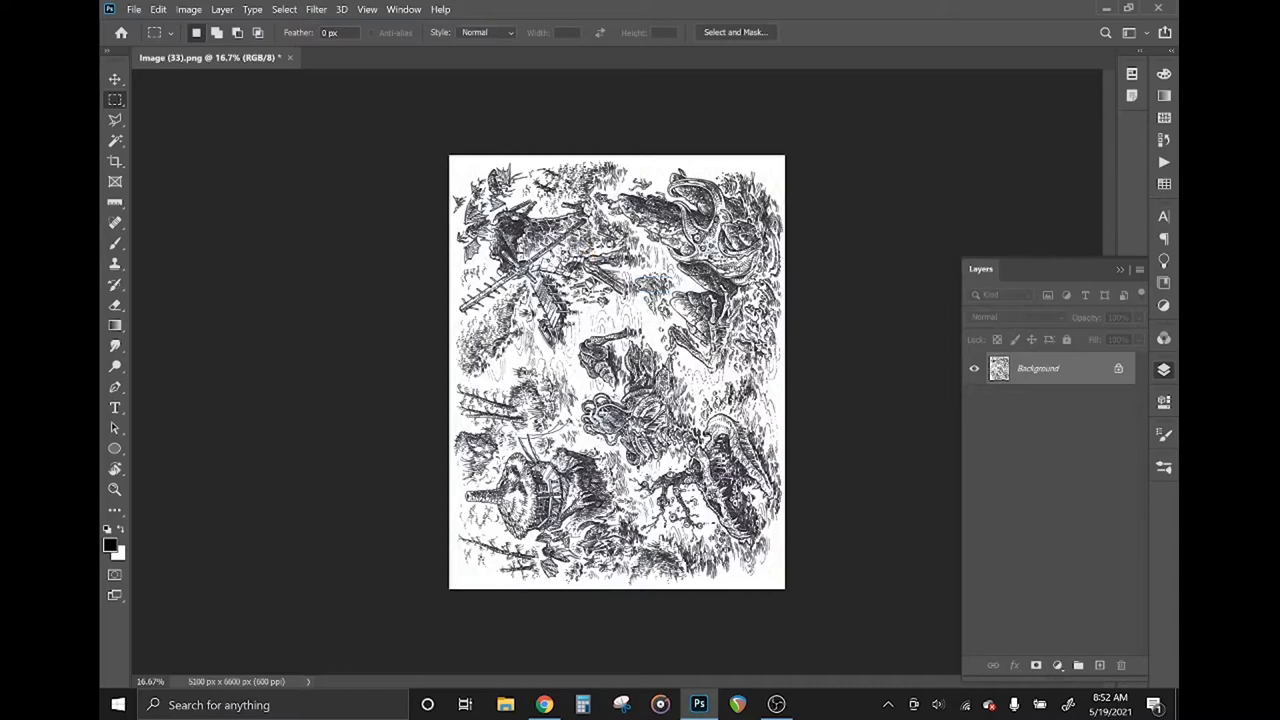
click(189, 9)
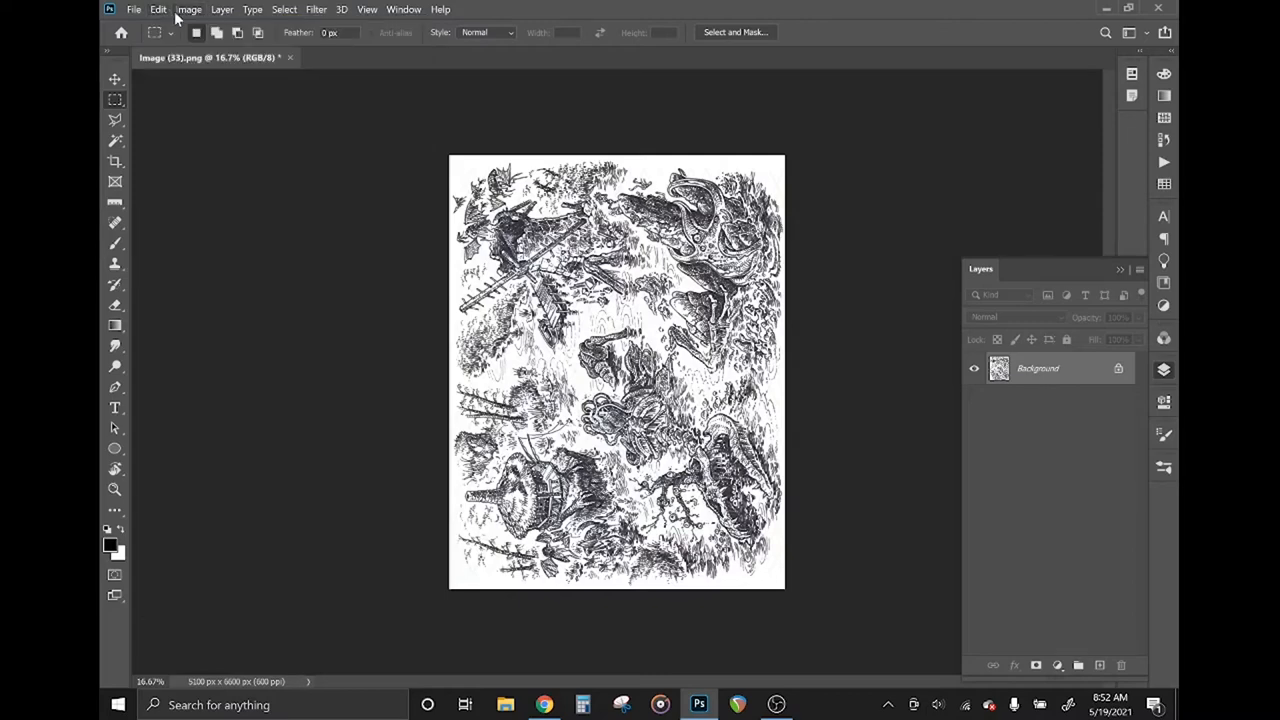
Zoom in on the faint yellow and blue guide marks, then open the Image menu
click(189, 9)
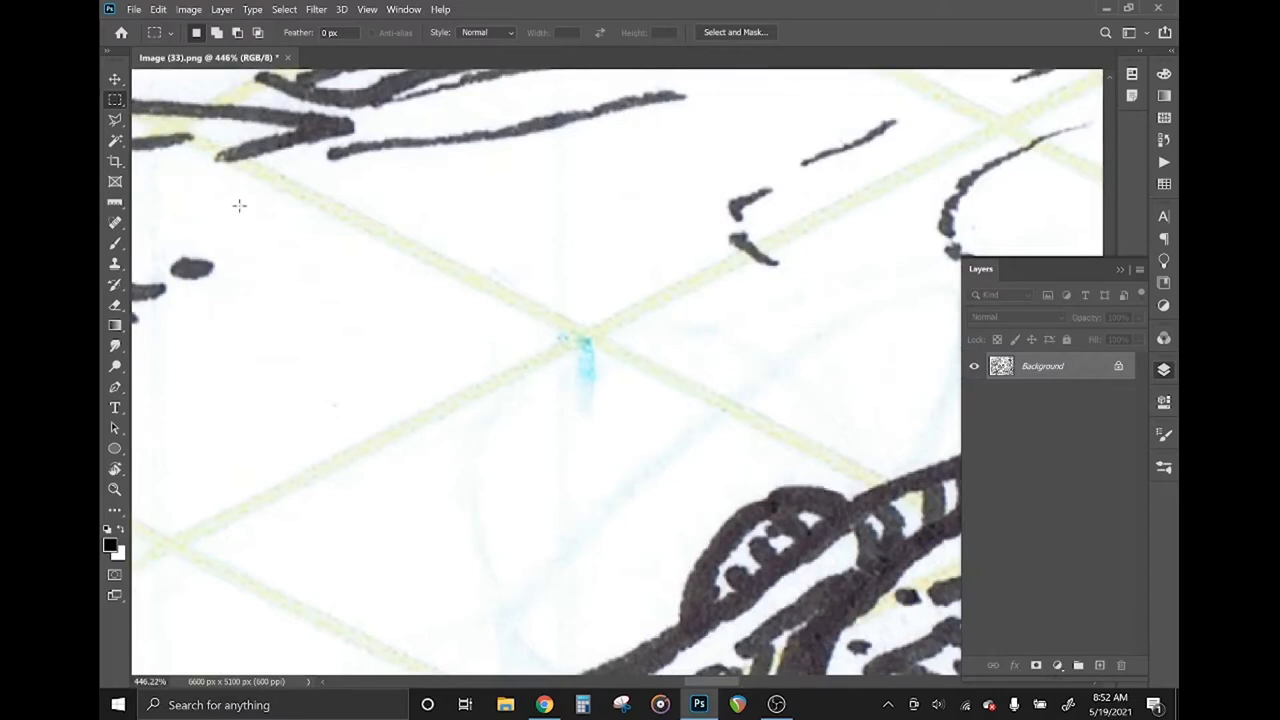
click(189, 9)
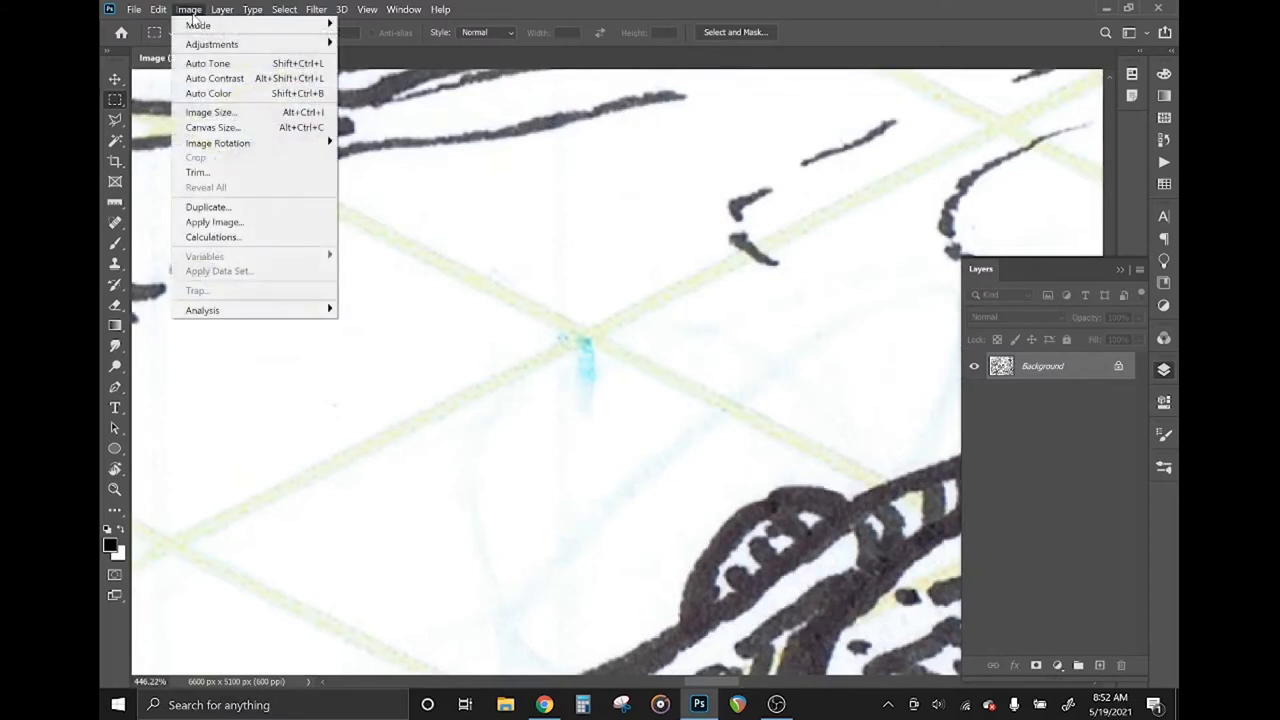
mouse_move(212, 44)
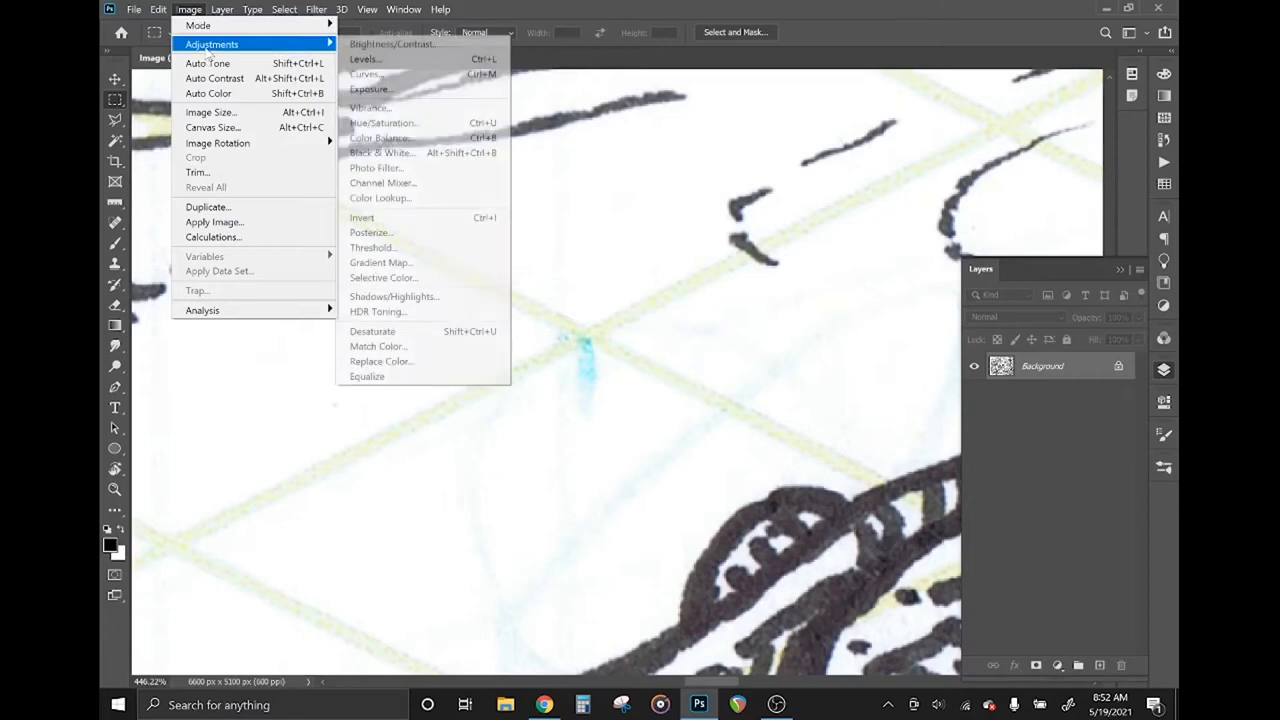
Use Replace Color to turn the sampled light blue guide lines white (Lightness +100)
click(380, 361)
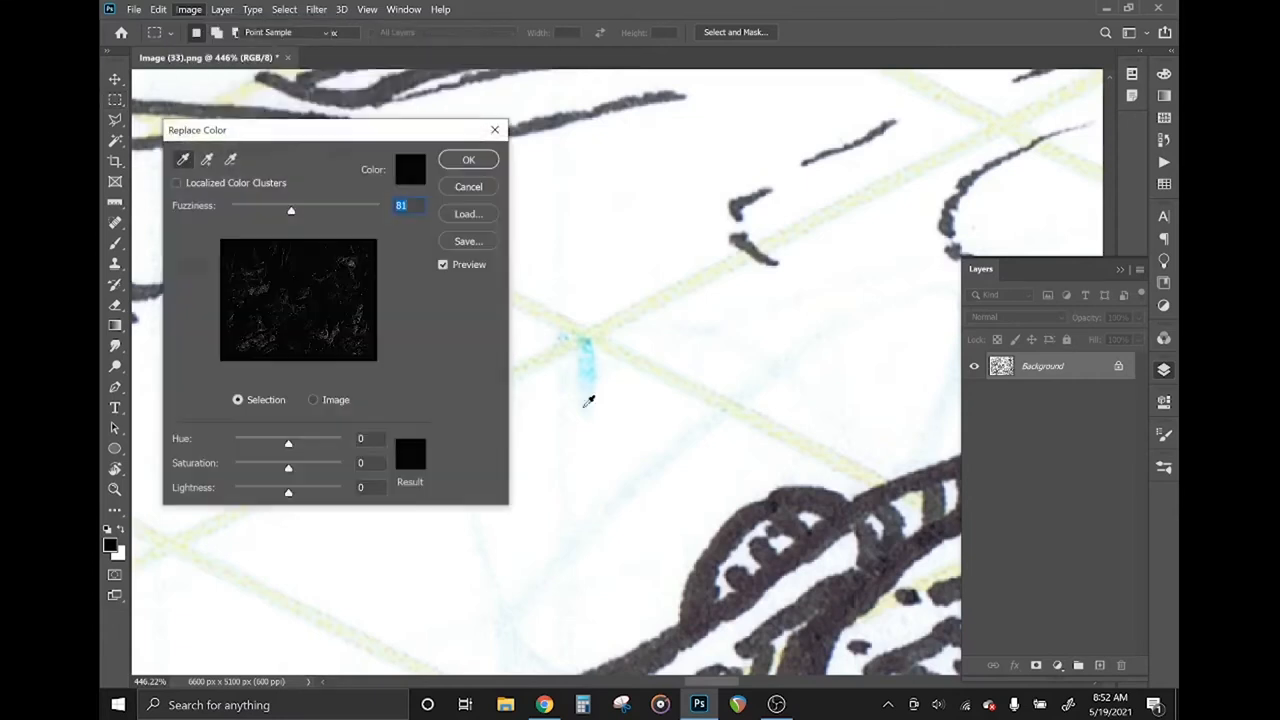
click(589, 360)
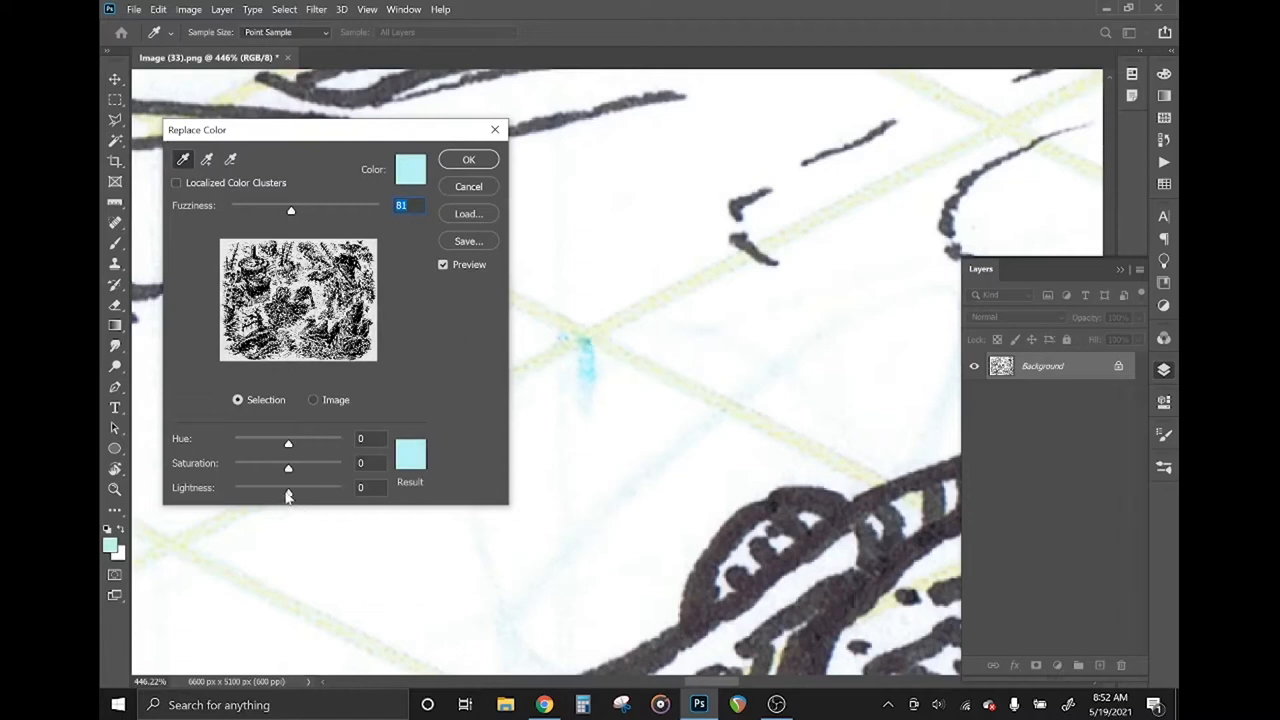
drag(288, 493, 298, 493)
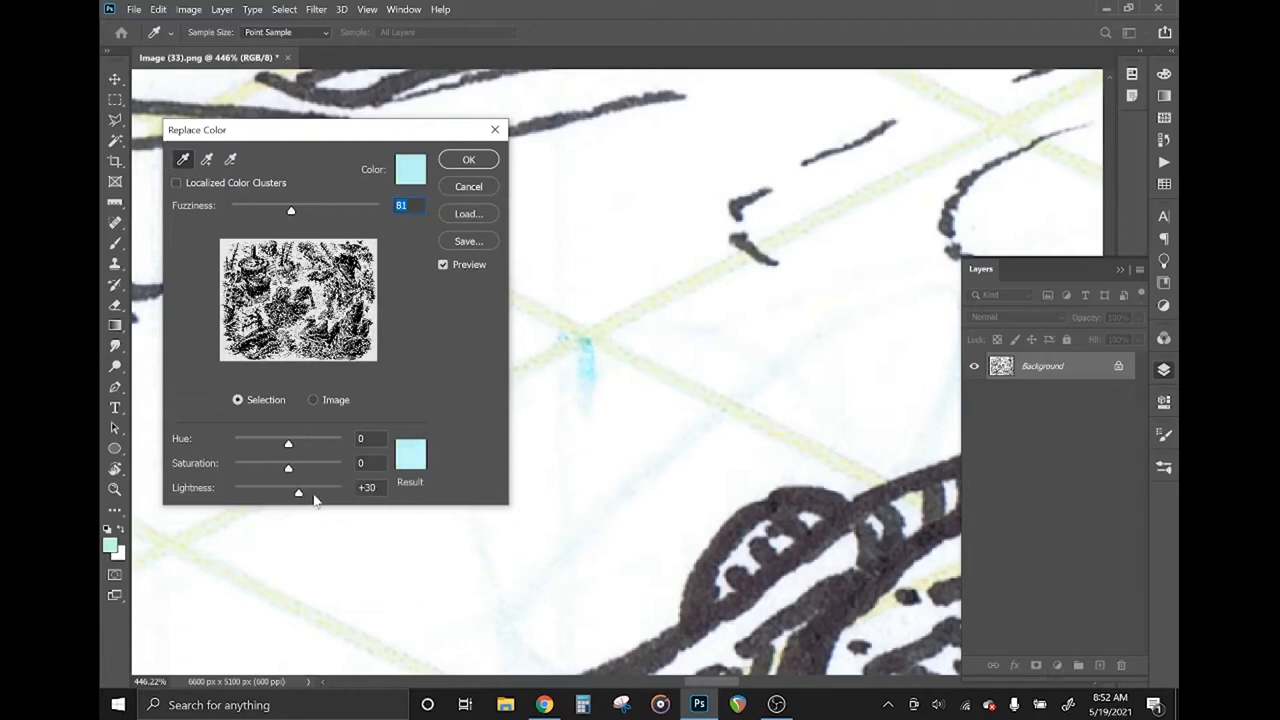
drag(298, 492, 340, 492)
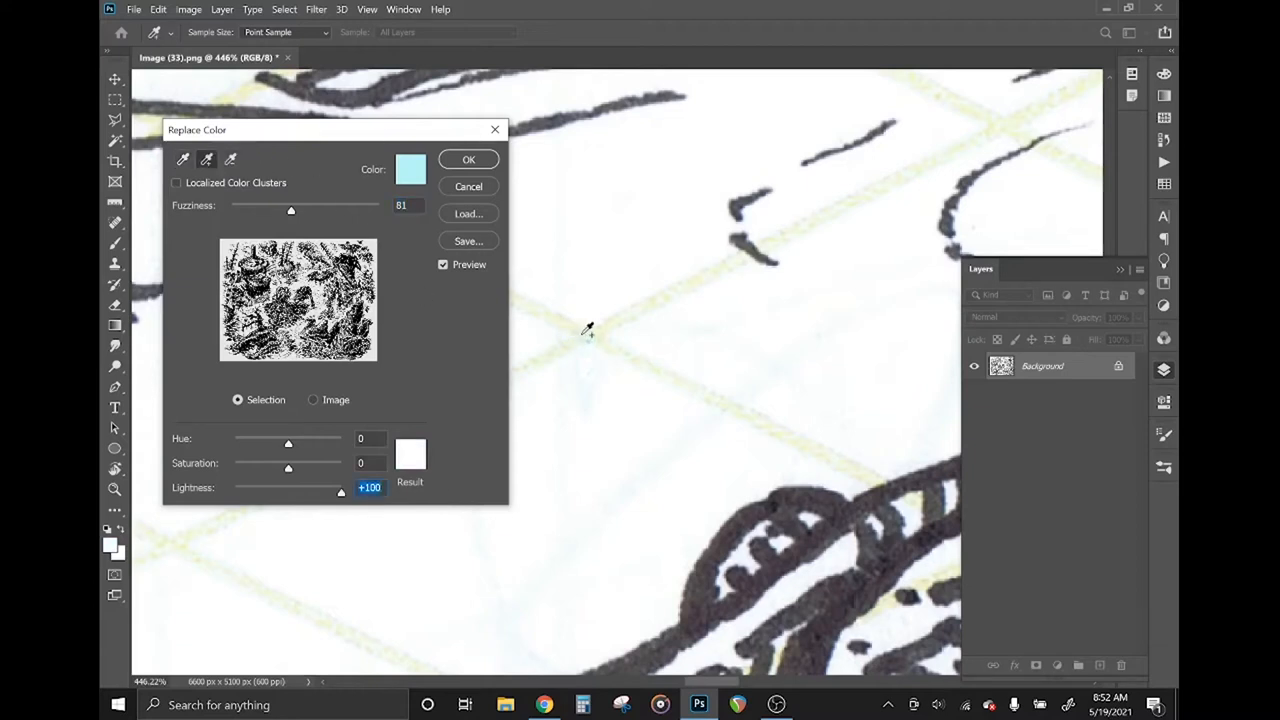
click(587, 332)
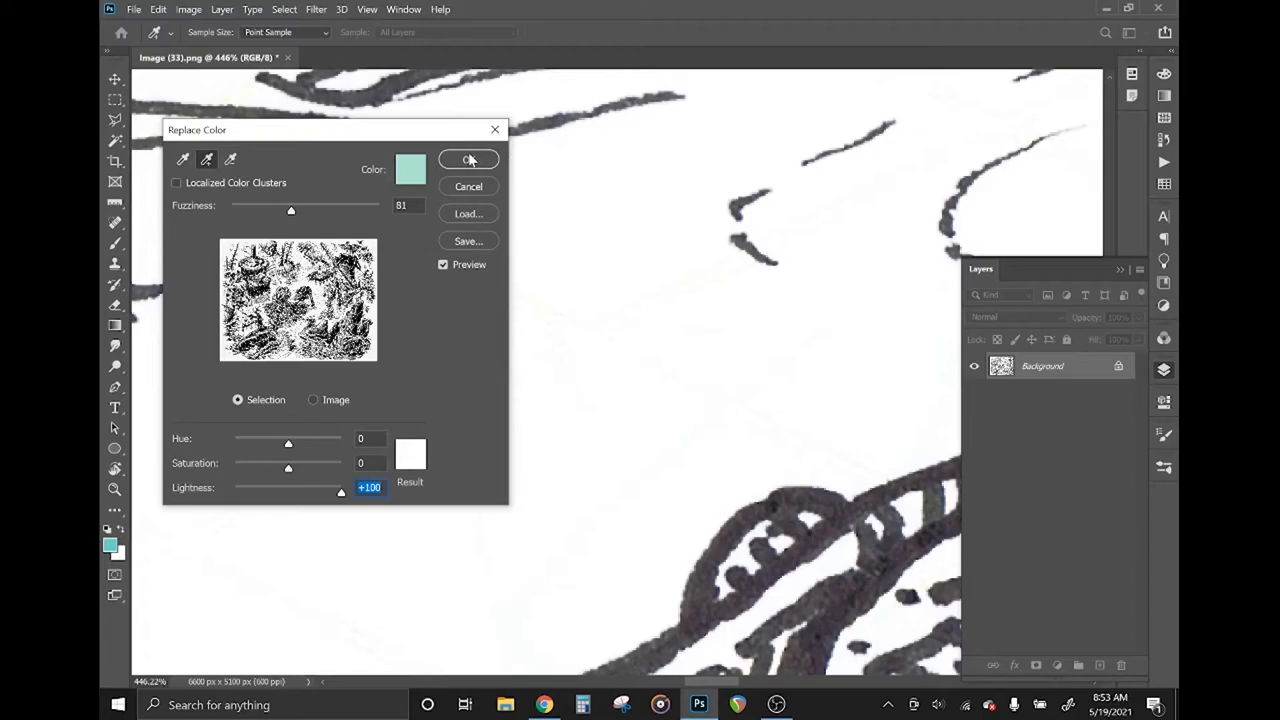
click(468, 159)
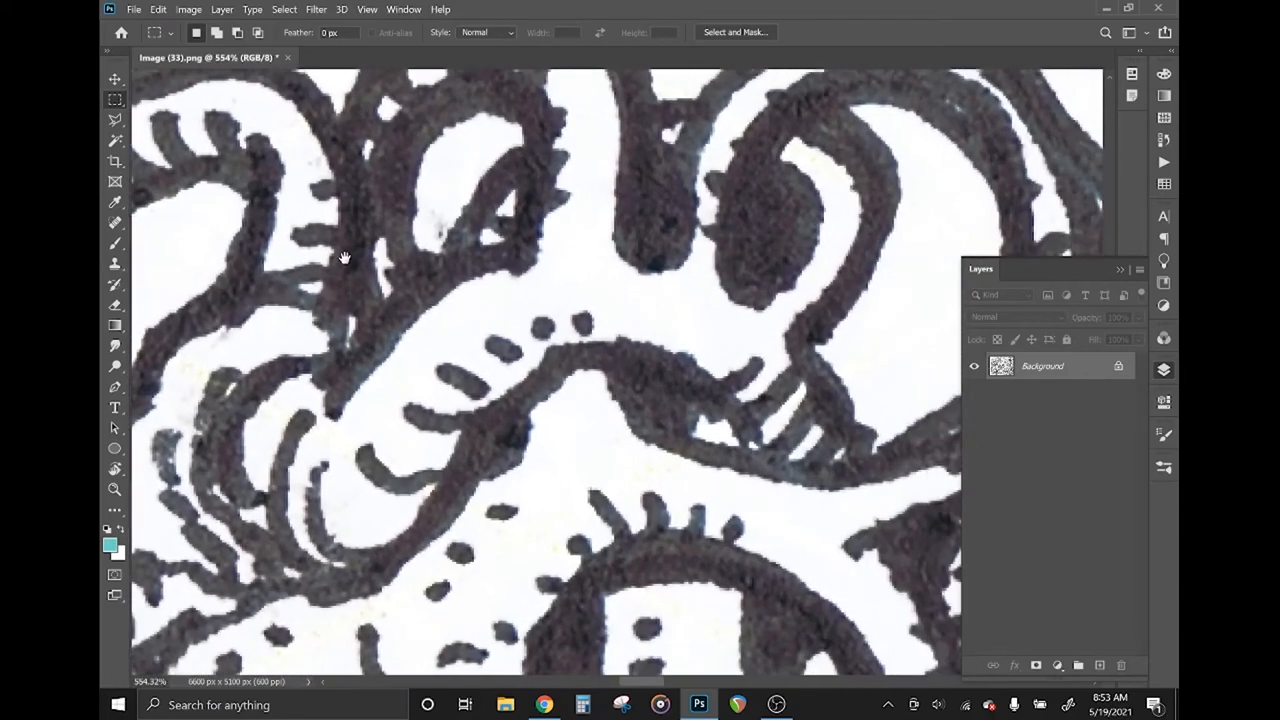
Desaturate the scan with Hue/Saturation set to Saturation -100
click(188, 9)
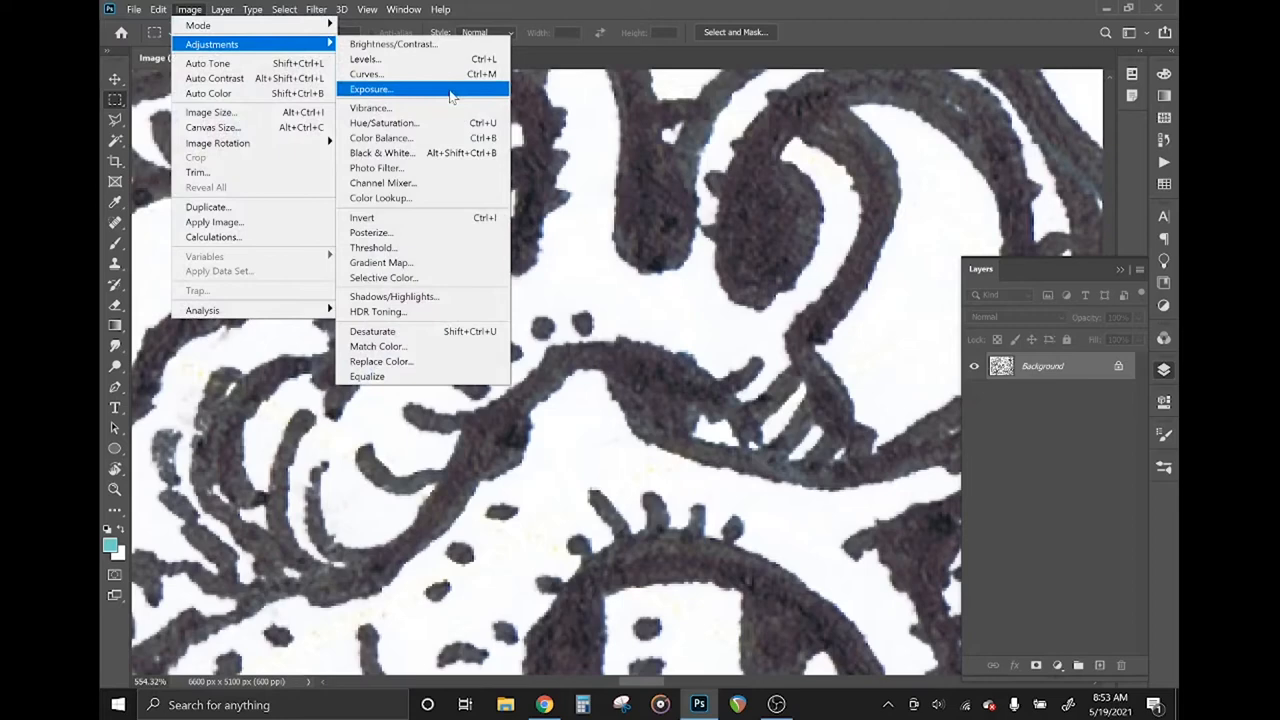
click(384, 122)
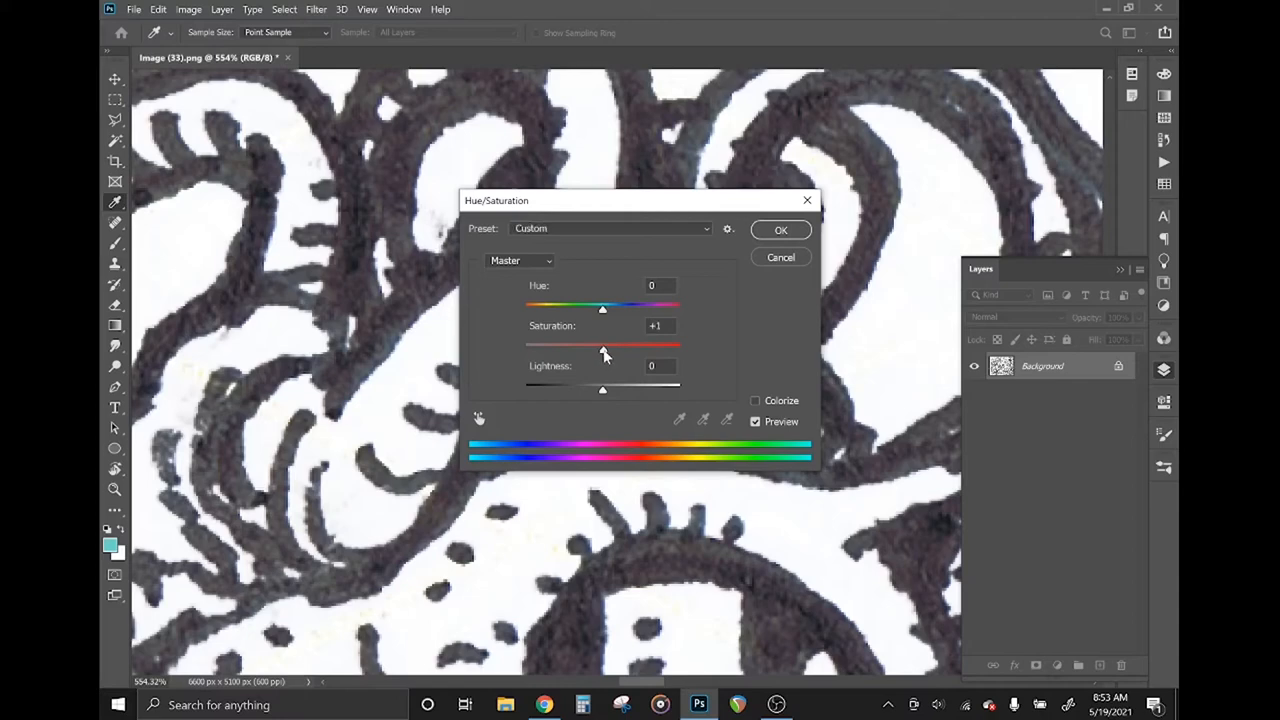
drag(602, 347, 525, 347)
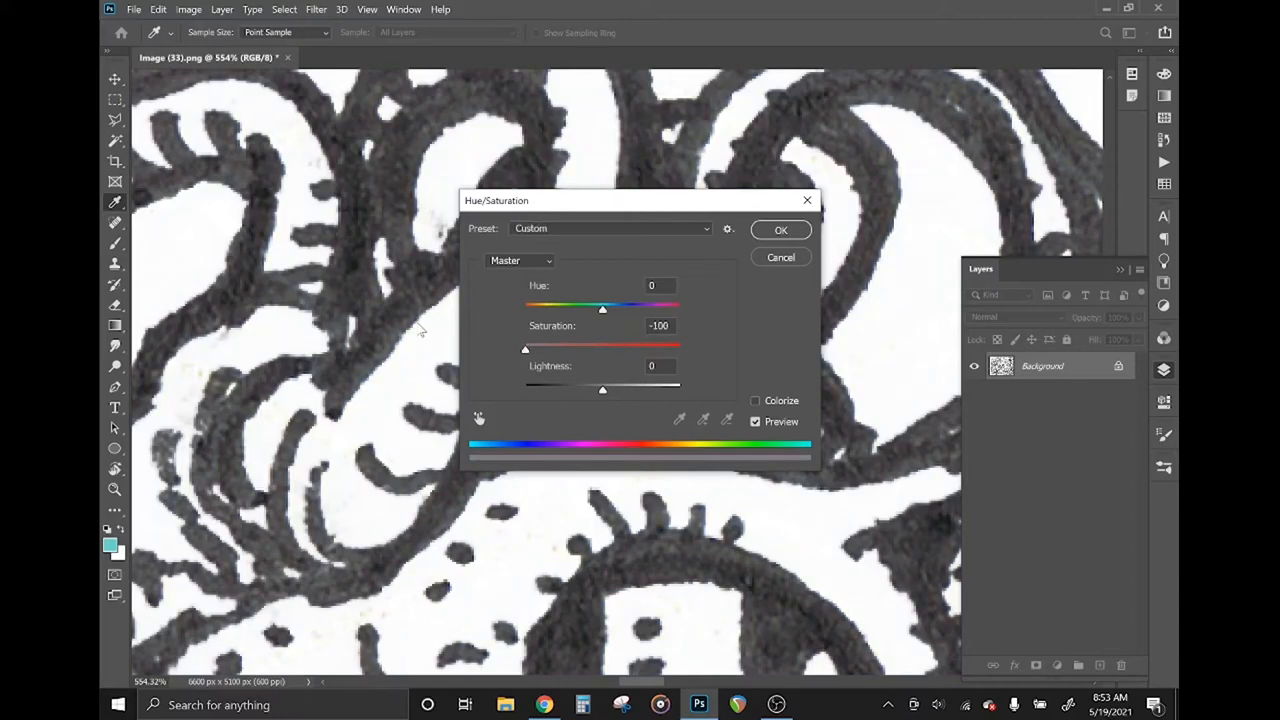
click(781, 230)
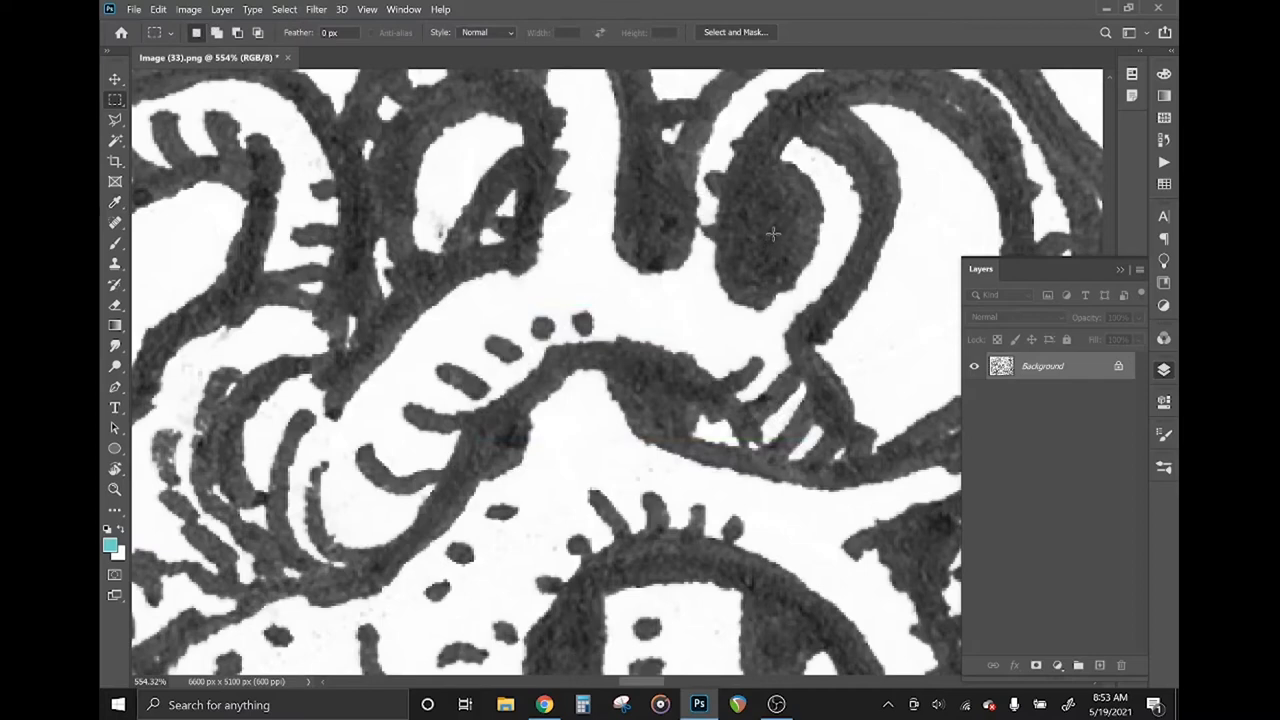
Apply Levels with input values 108, 0.48 and 229, then scroll to review the result
click(189, 9)
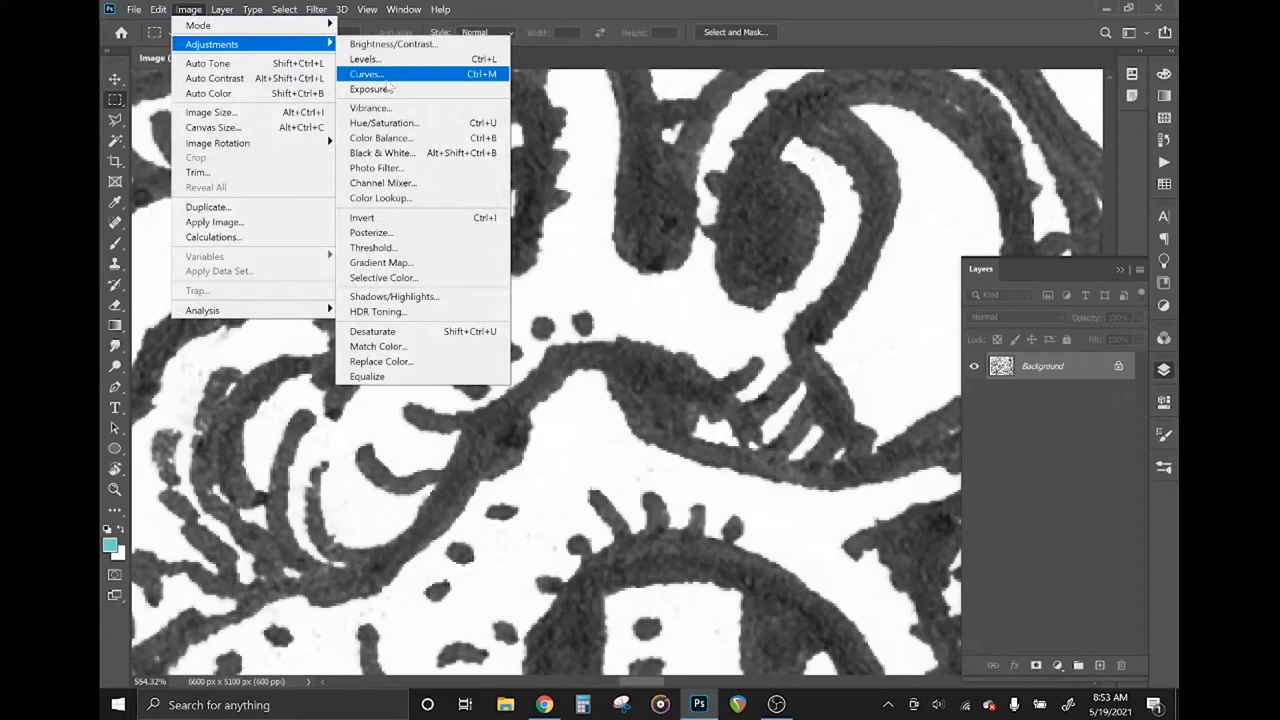
click(364, 59)
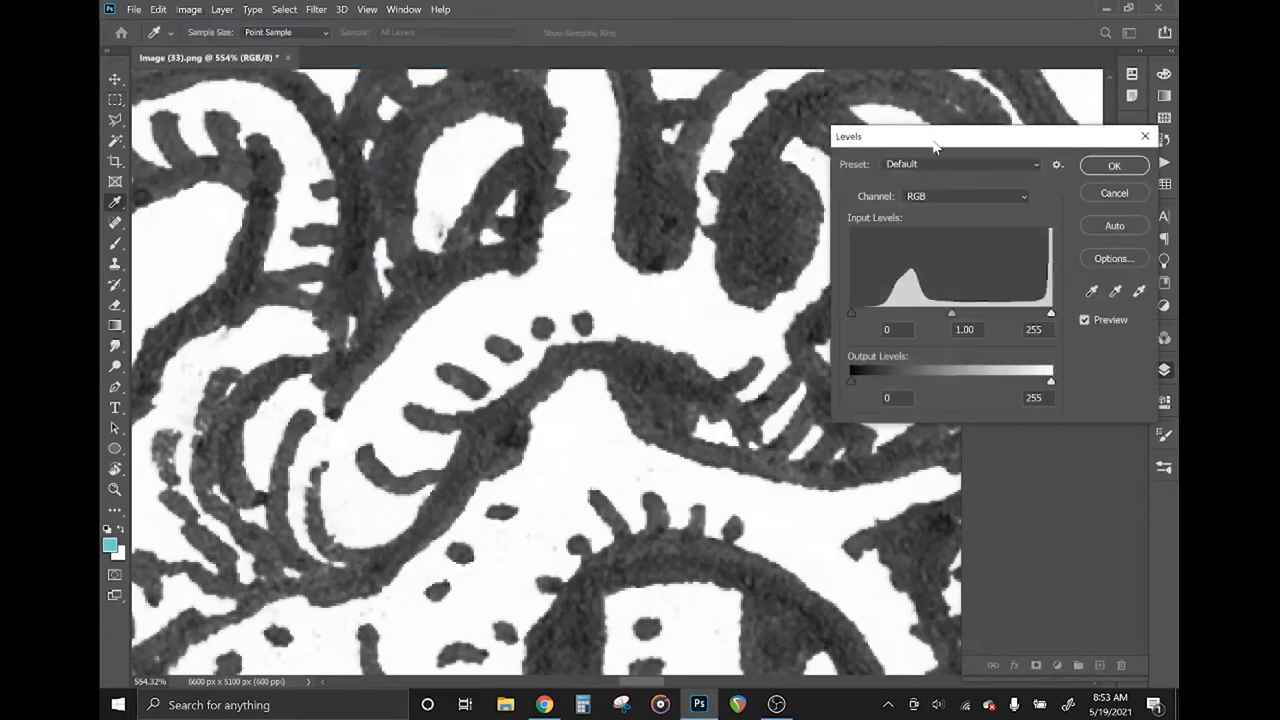
drag(935, 136, 575, 204)
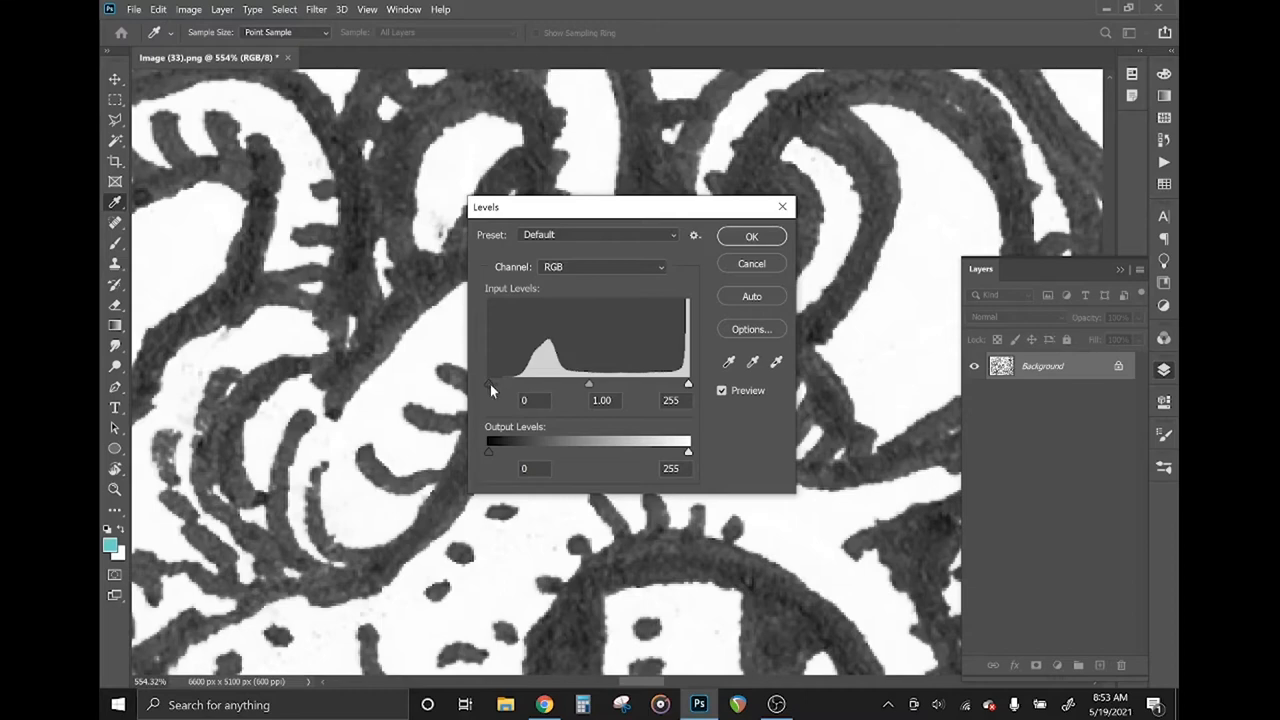
drag(490, 383, 560, 383)
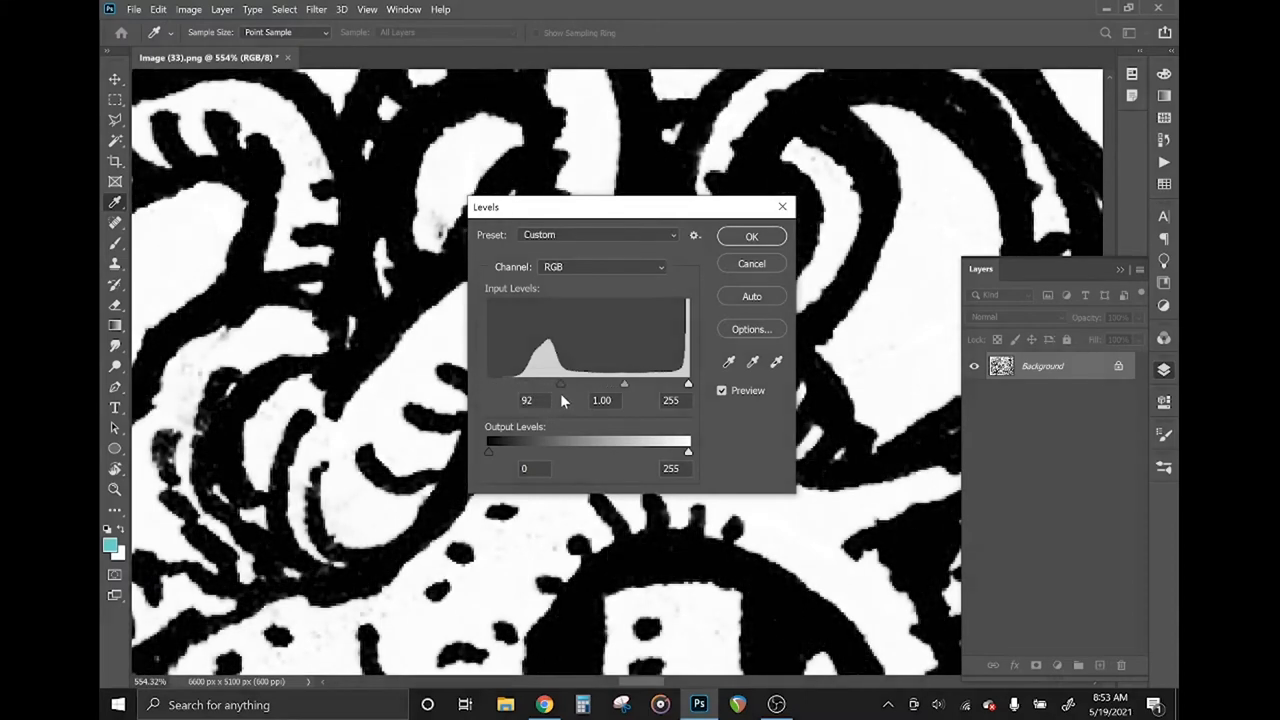
triple_click(526, 400)
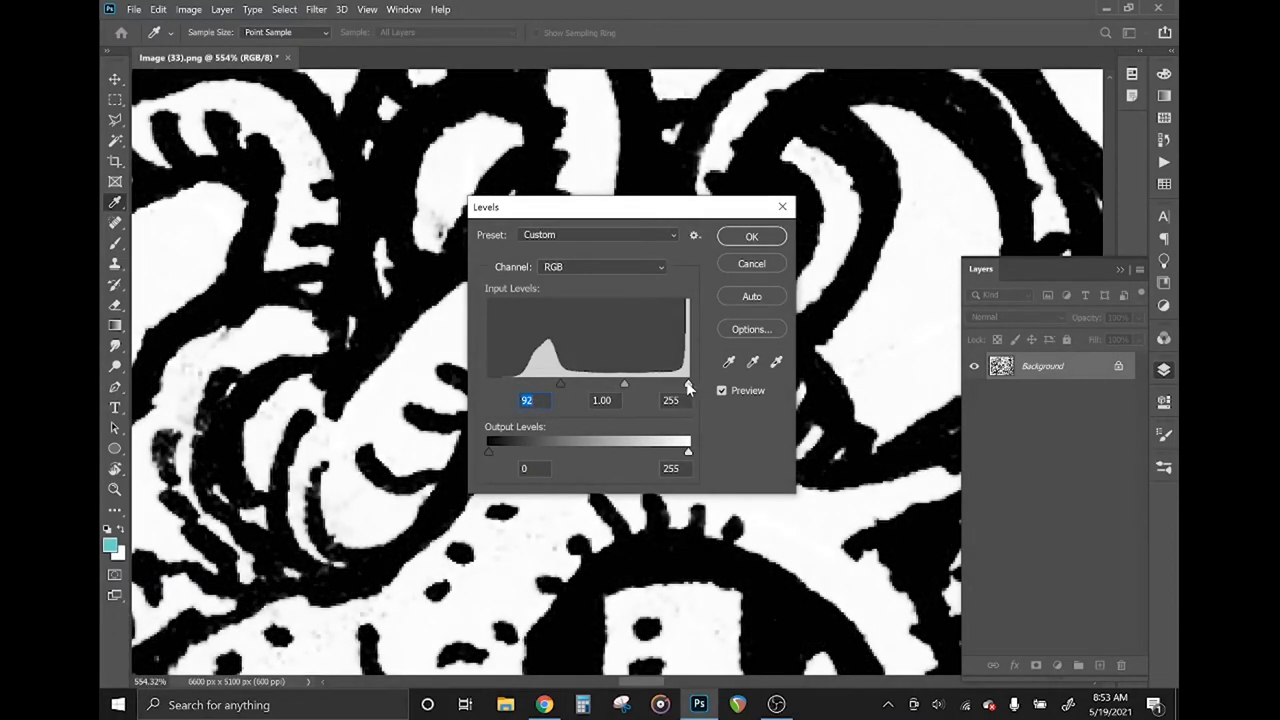
drag(687, 383, 668, 383)
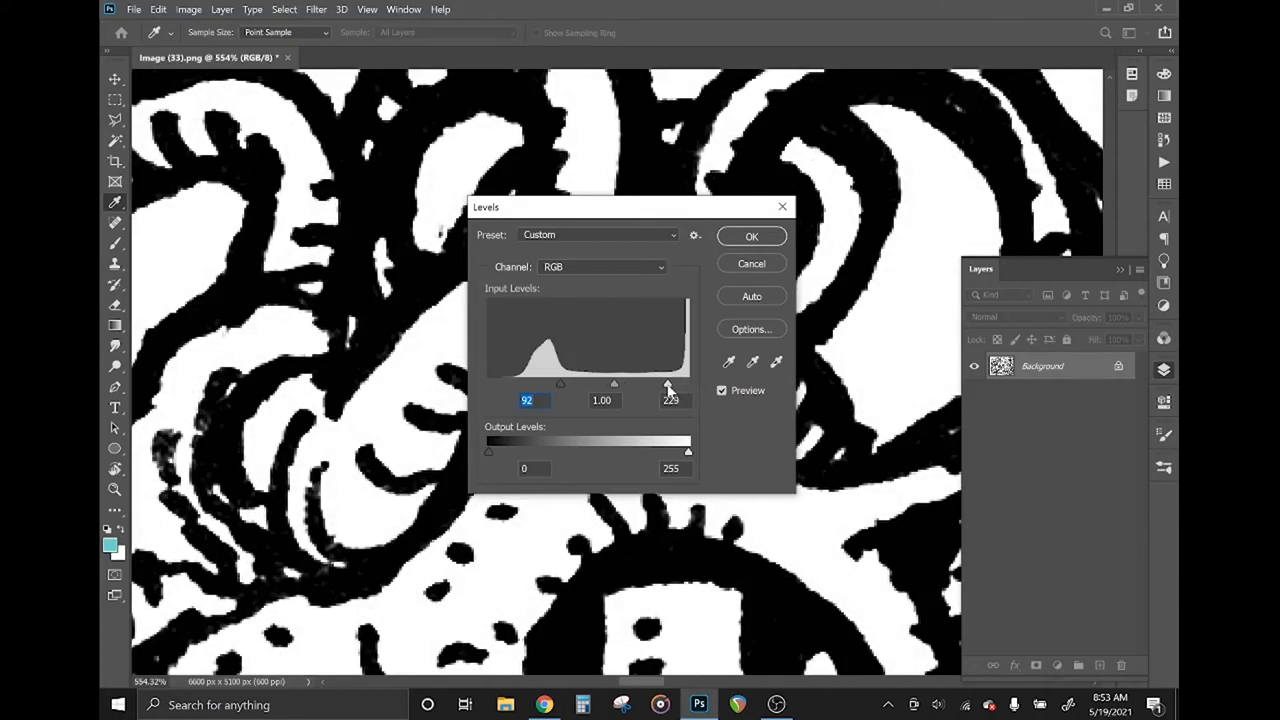
drag(614, 383, 635, 383)
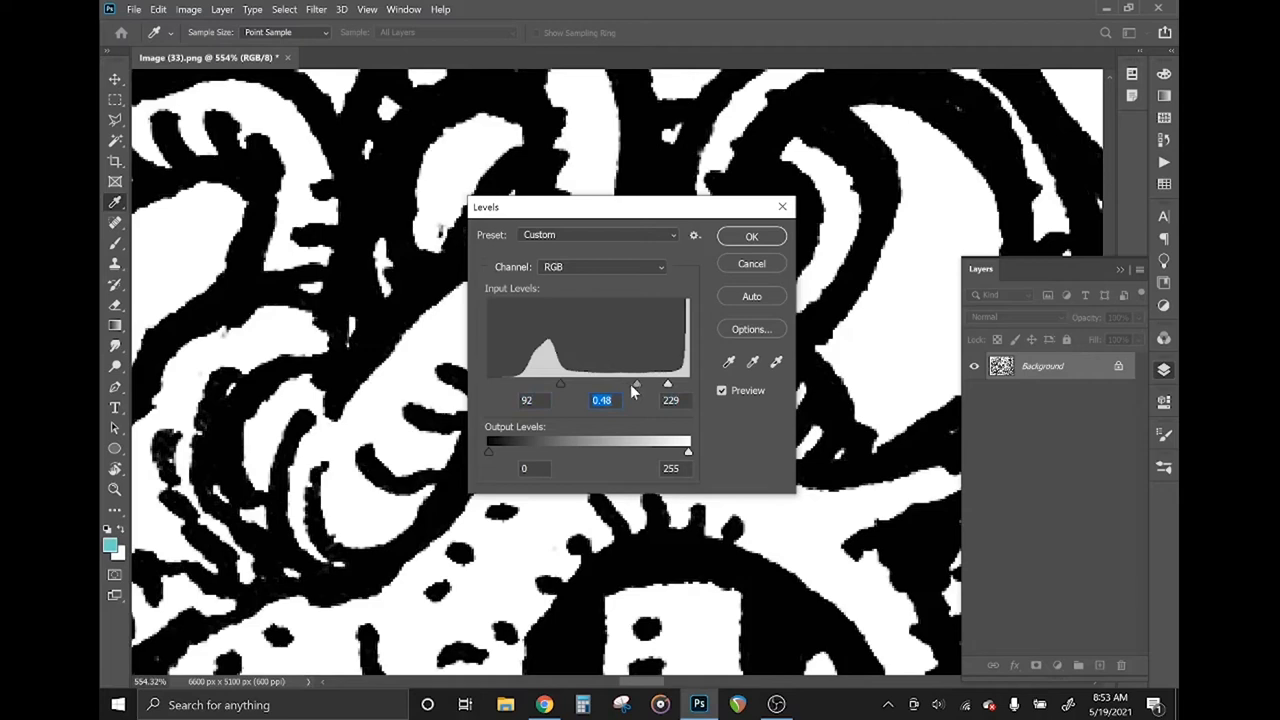
drag(561, 384, 570, 384)
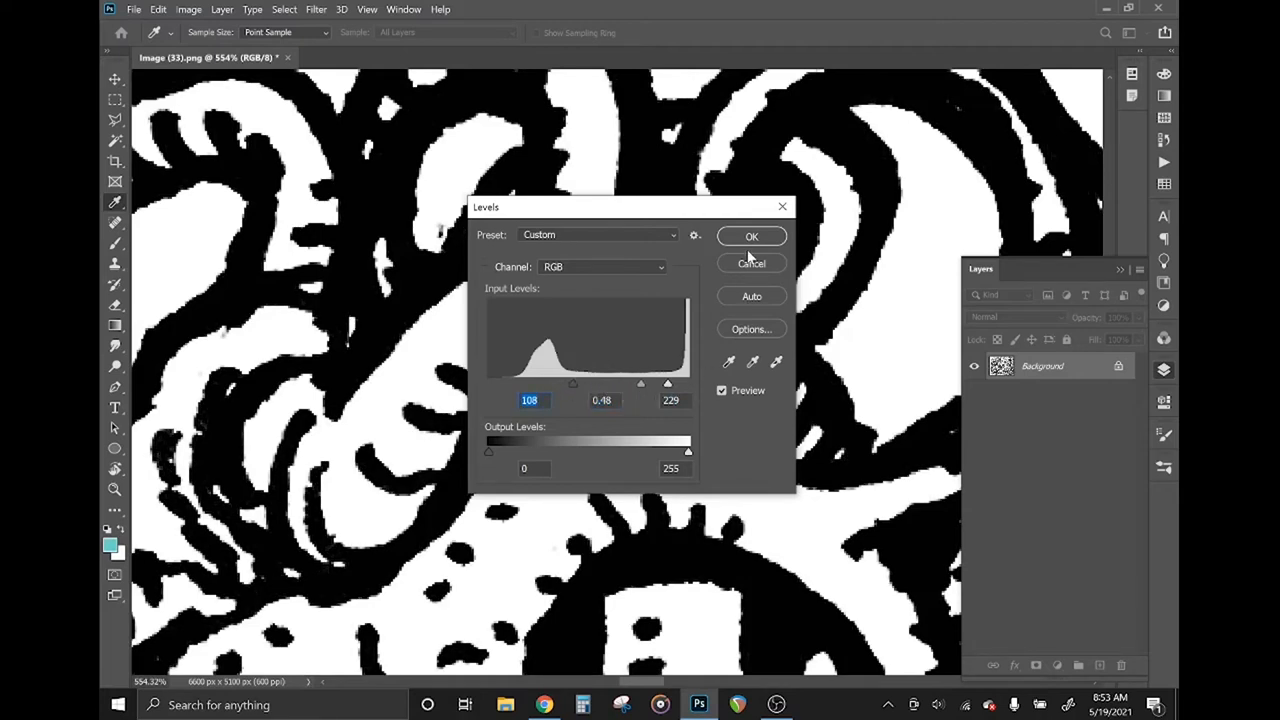
click(751, 236)
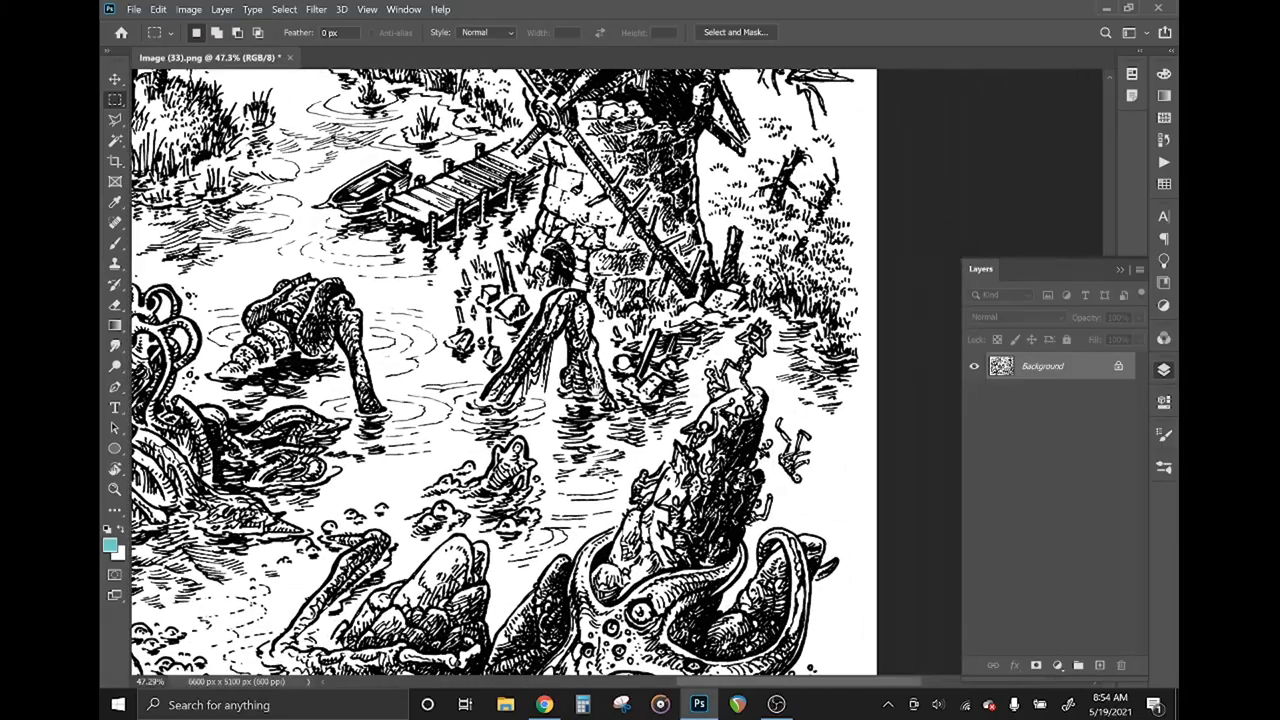
scroll(down, 3)
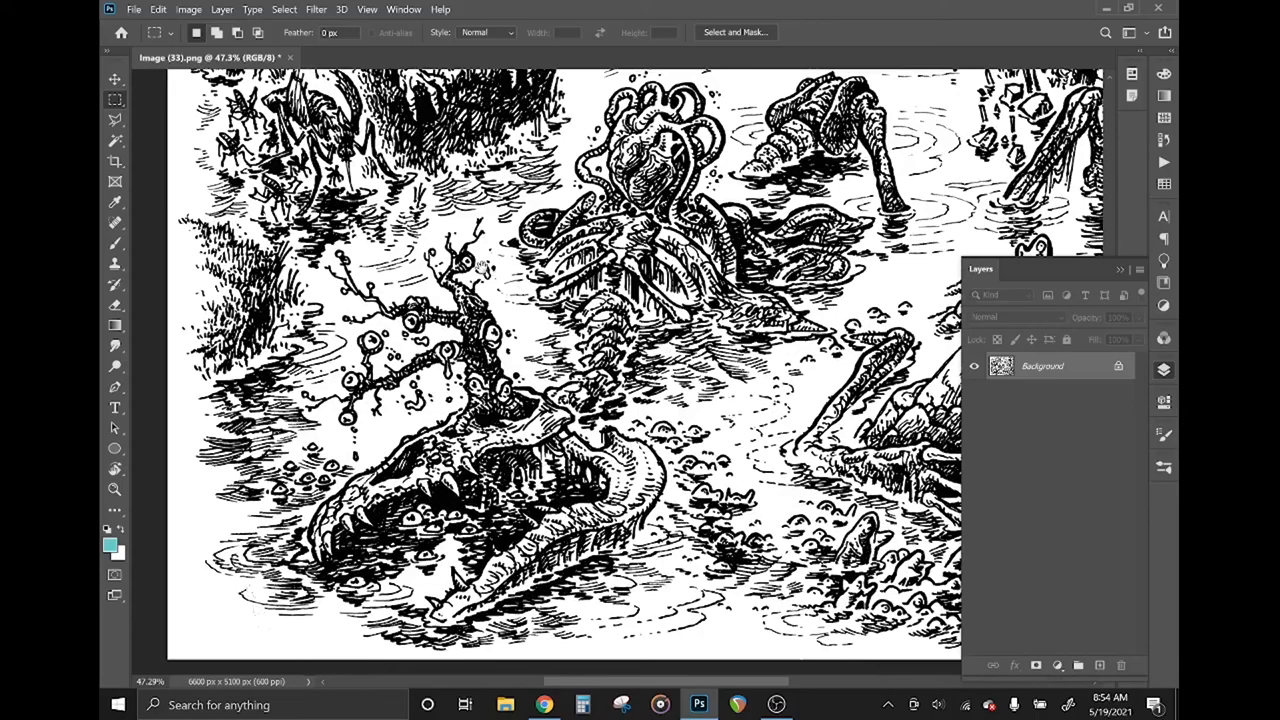
scroll(up, 3)
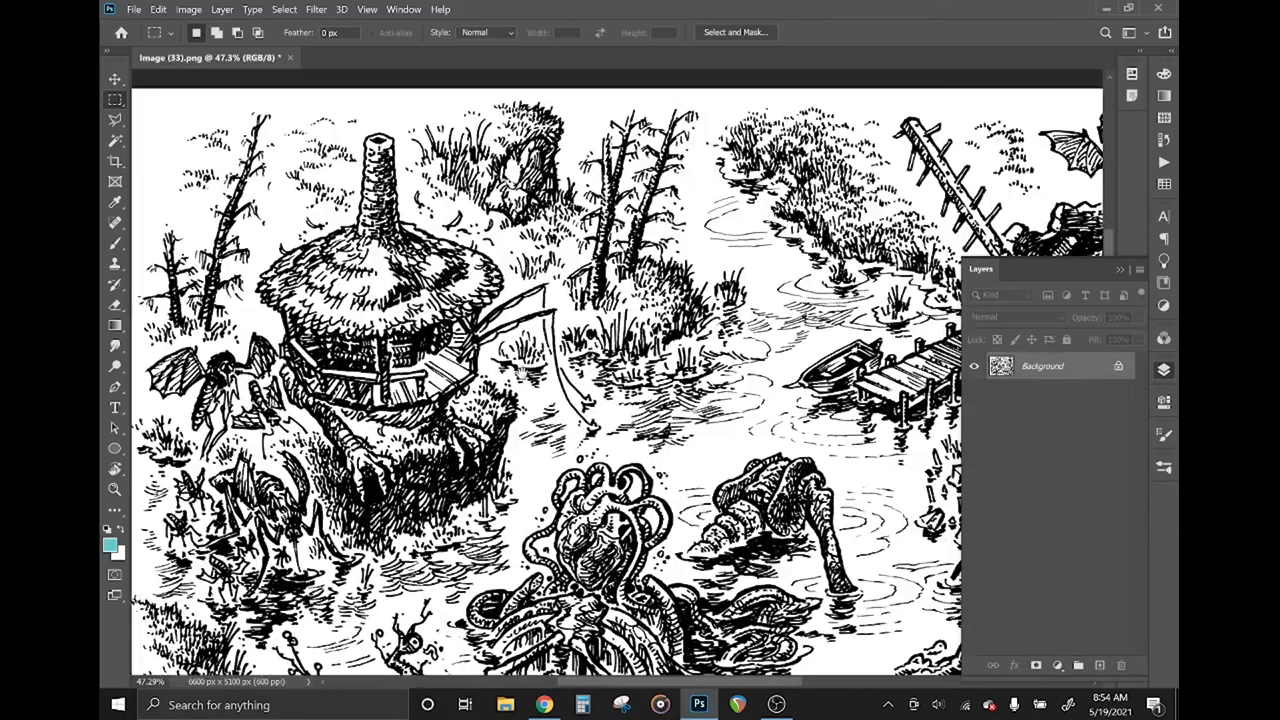